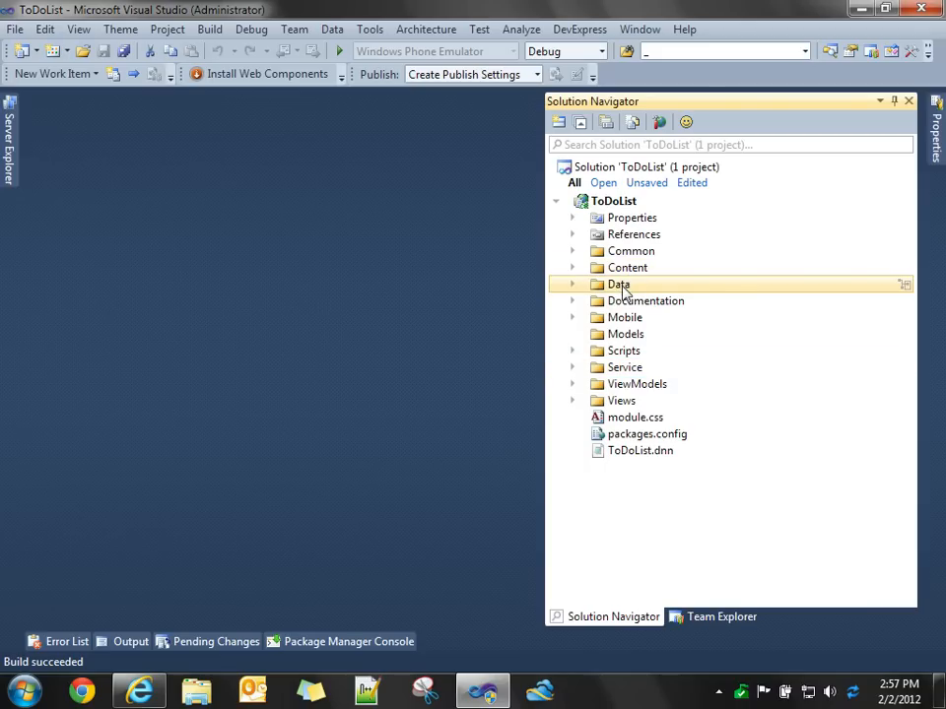
Open ToDoList.edmx from the Data folder in the designer and show its model properties.
click(571, 284)
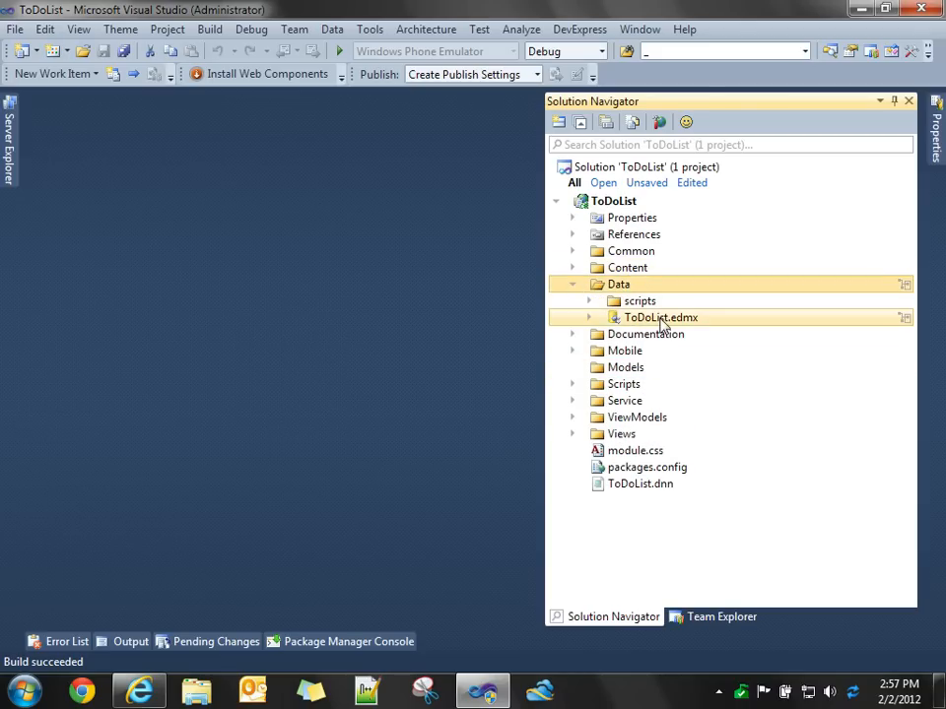
mouse_move(690, 331)
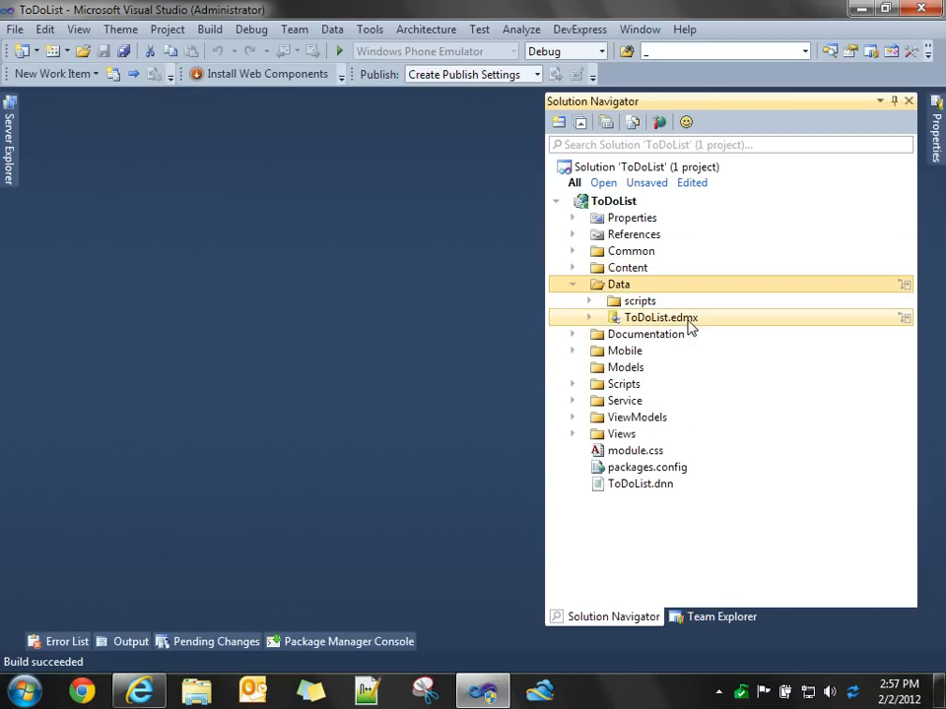
double_click(660, 318)
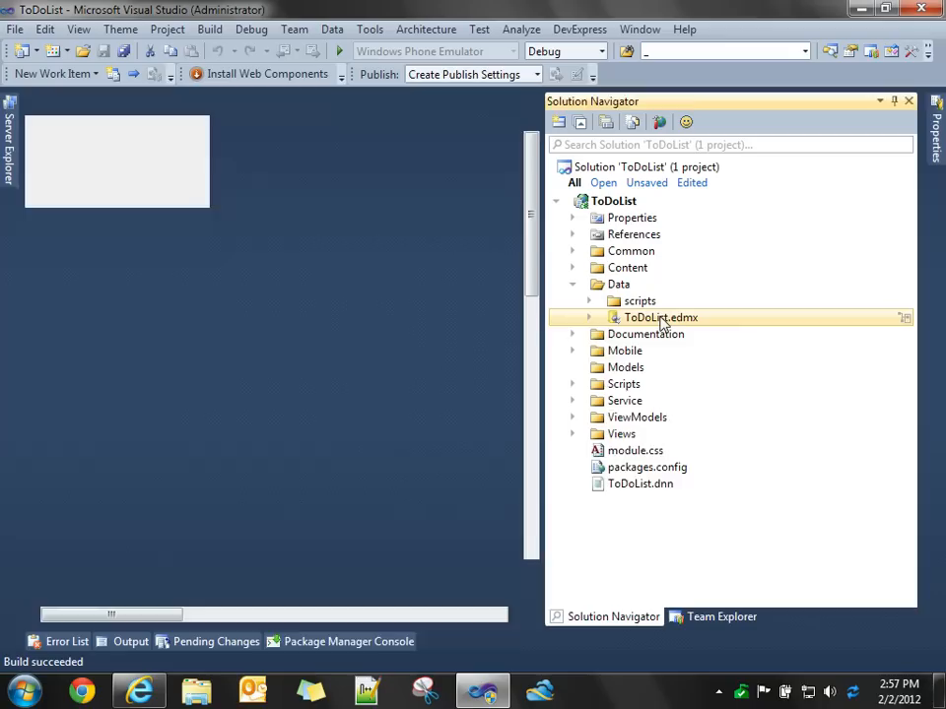
double_click(660, 317)
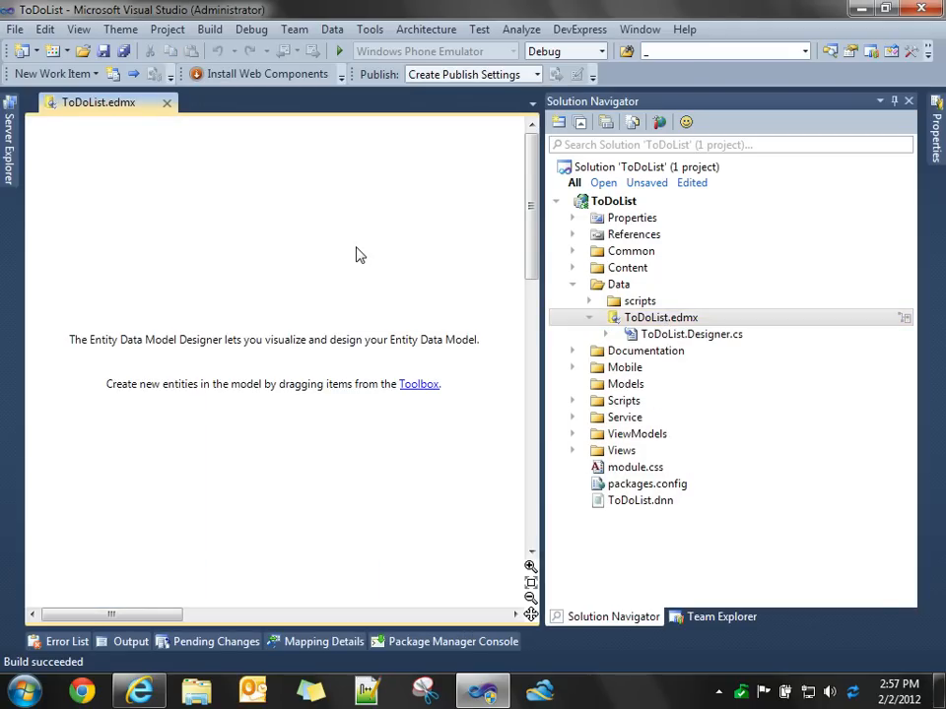
click(892, 100)
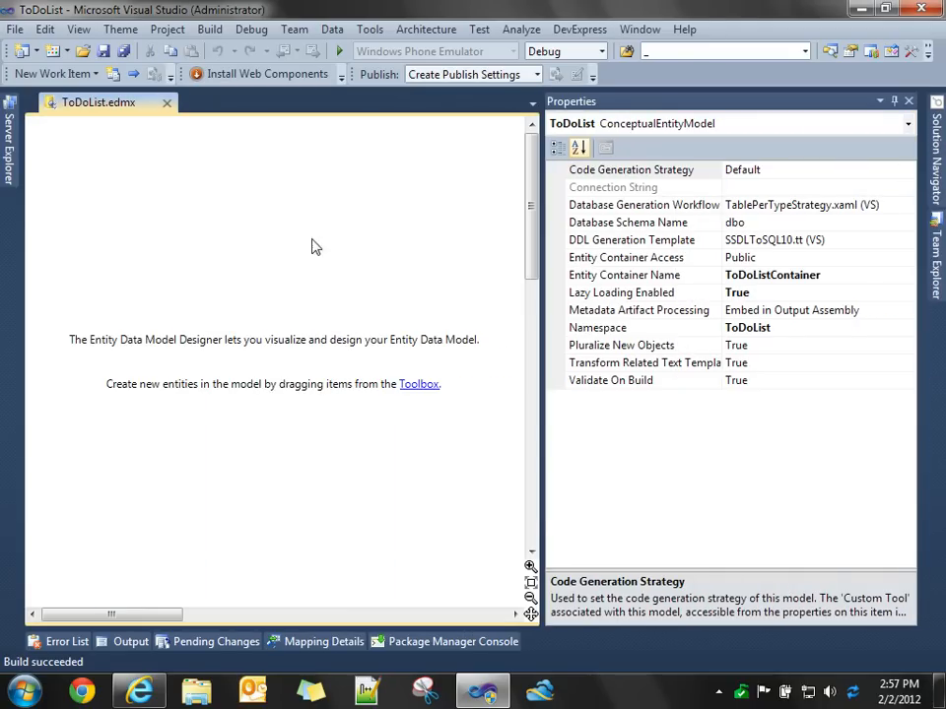
Create a new entity named ToDoListItem with its default Id key property.
right_click(315, 246)
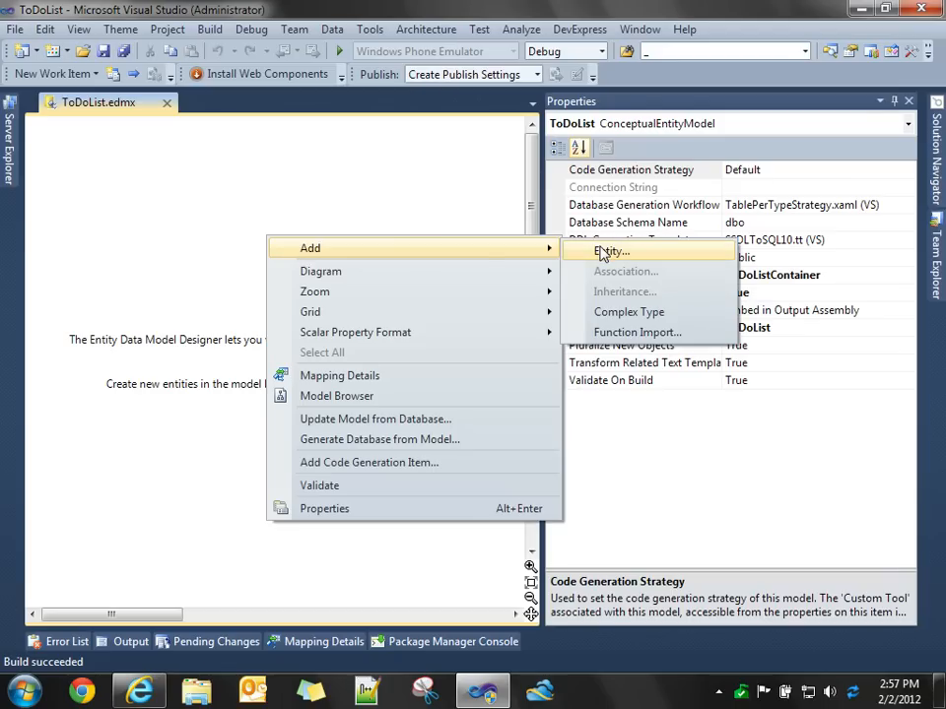
click(610, 252)
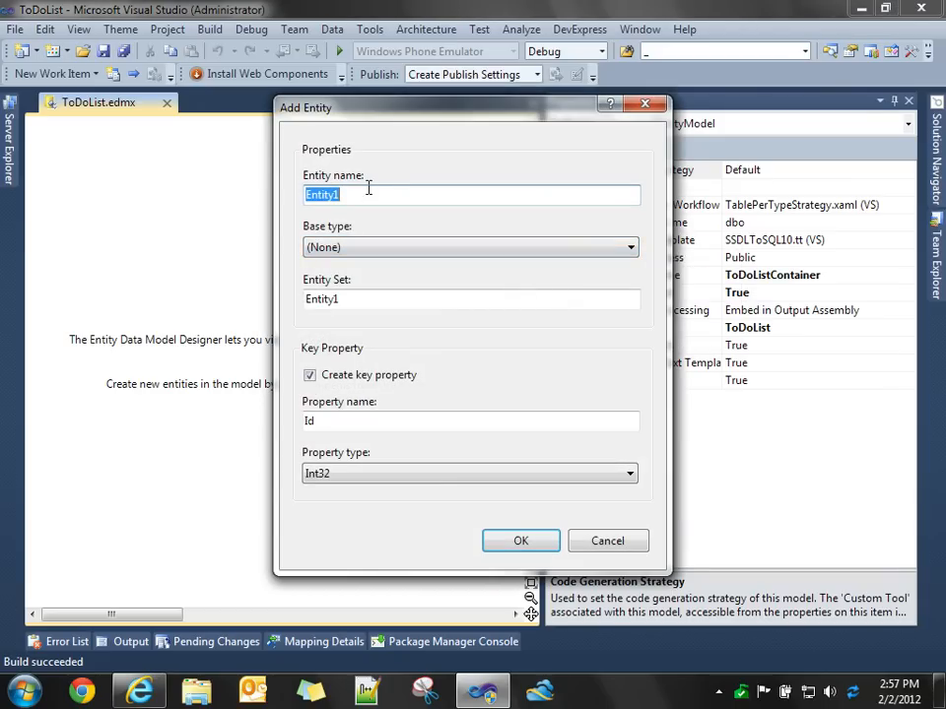
text(ToDoListItem)
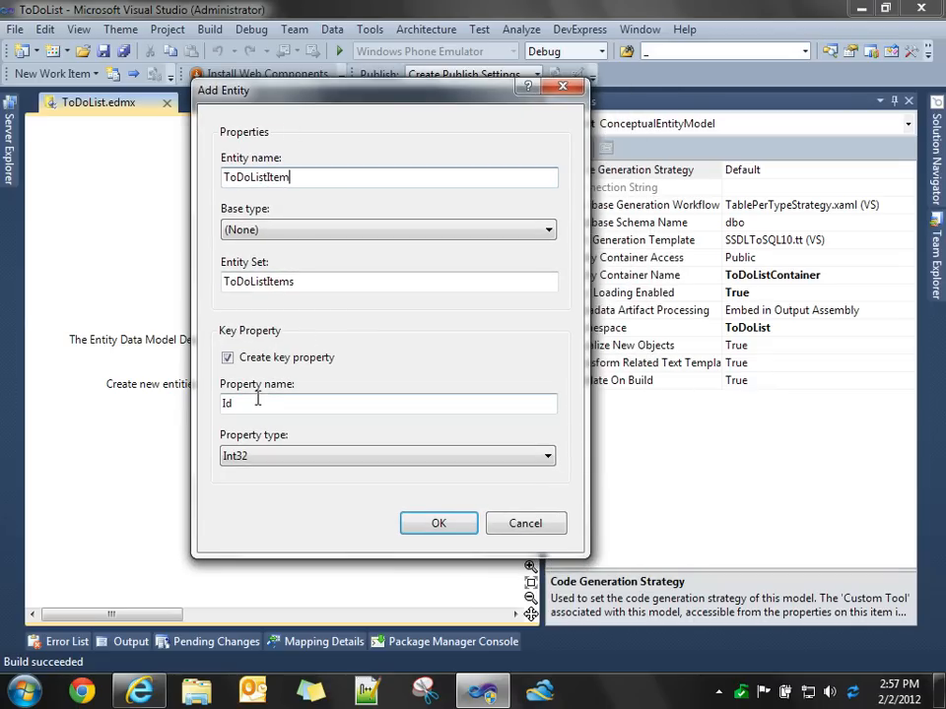
click(438, 524)
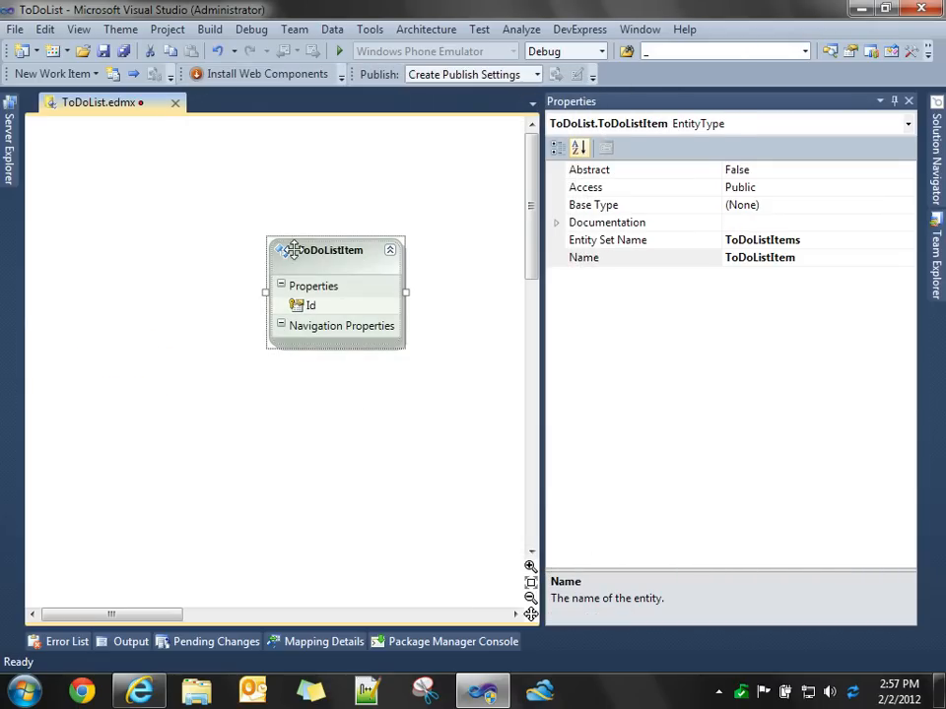
Add a ModuleId scalar property to ToDoListItem and set its type to Int32.
right_click(335, 248)
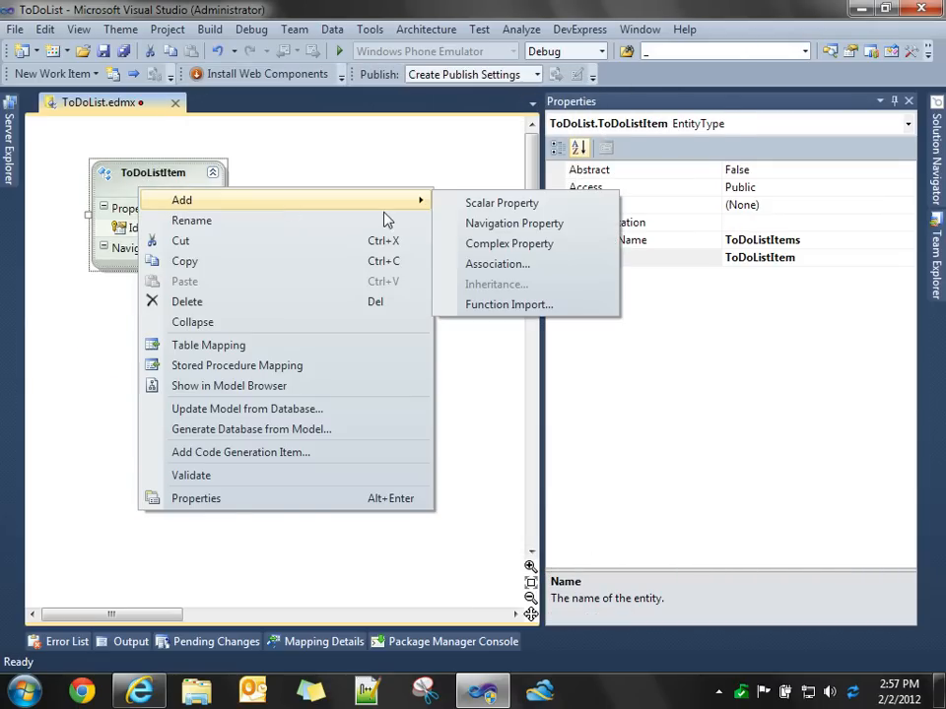
click(500, 201)
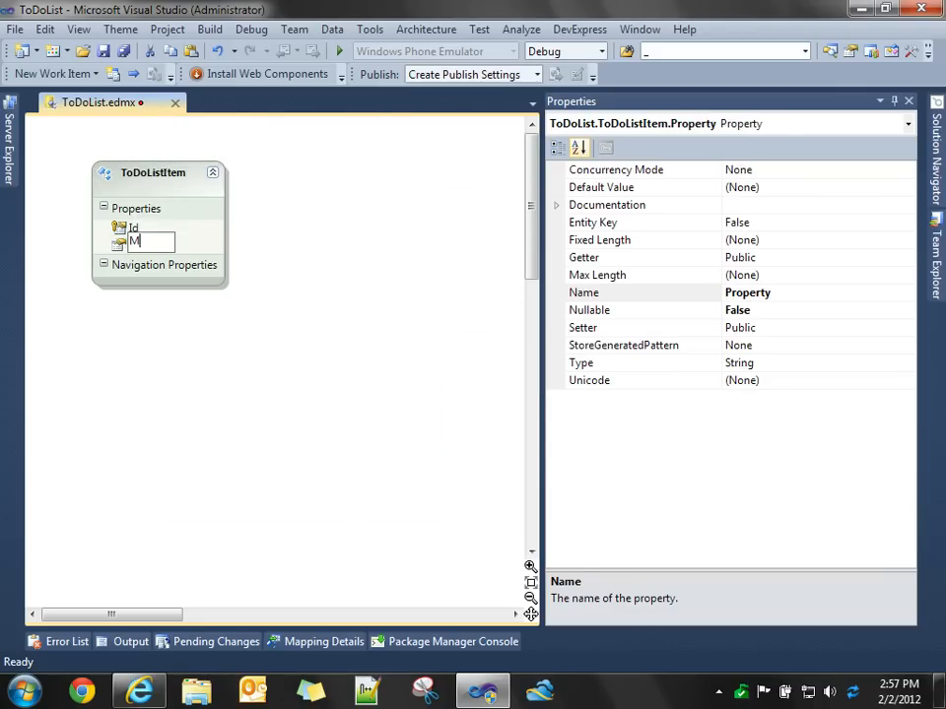
text(oduleId)
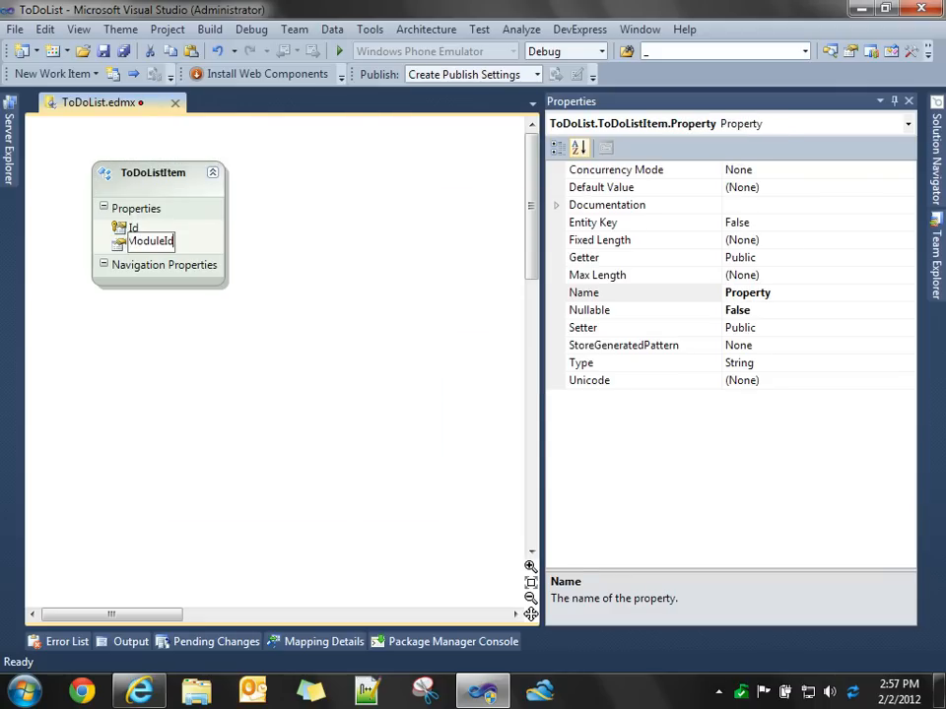
click(151, 244)
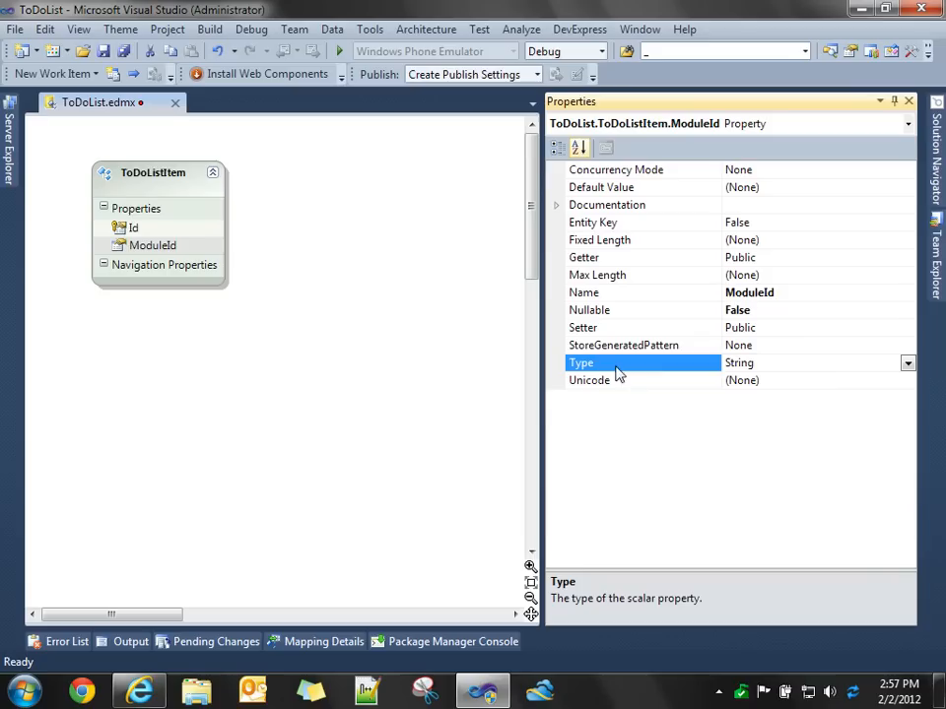
mouse_move(857, 370)
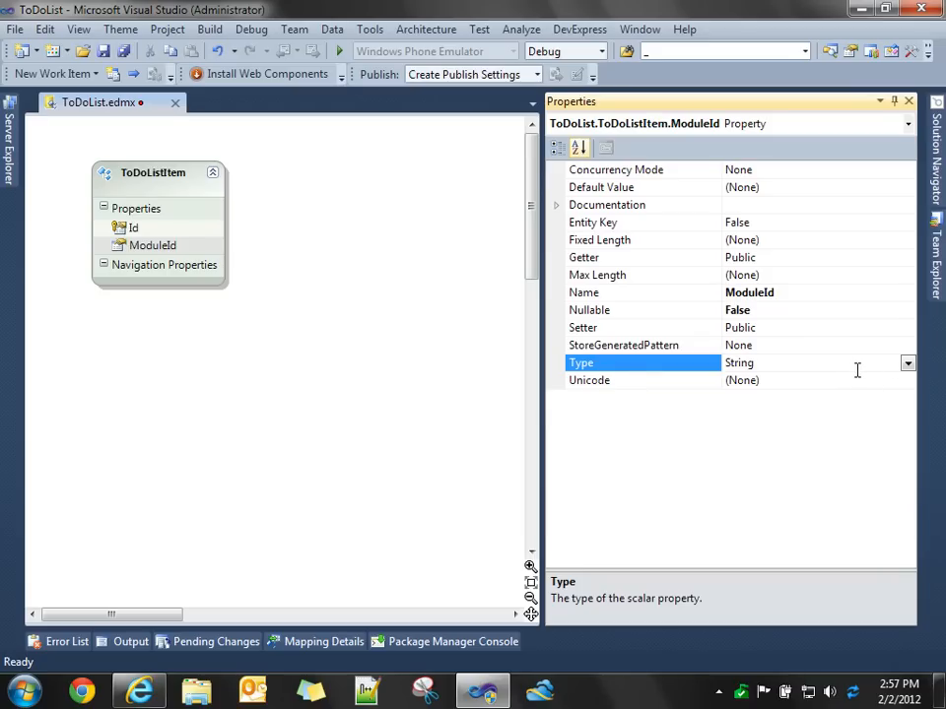
mouse_move(607, 379)
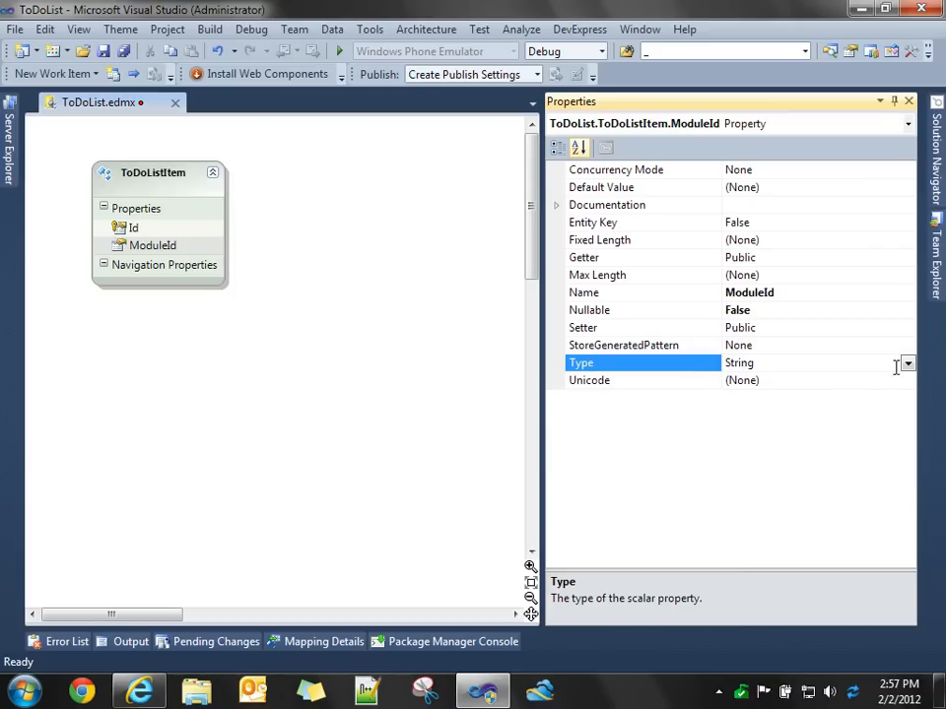
click(906, 362)
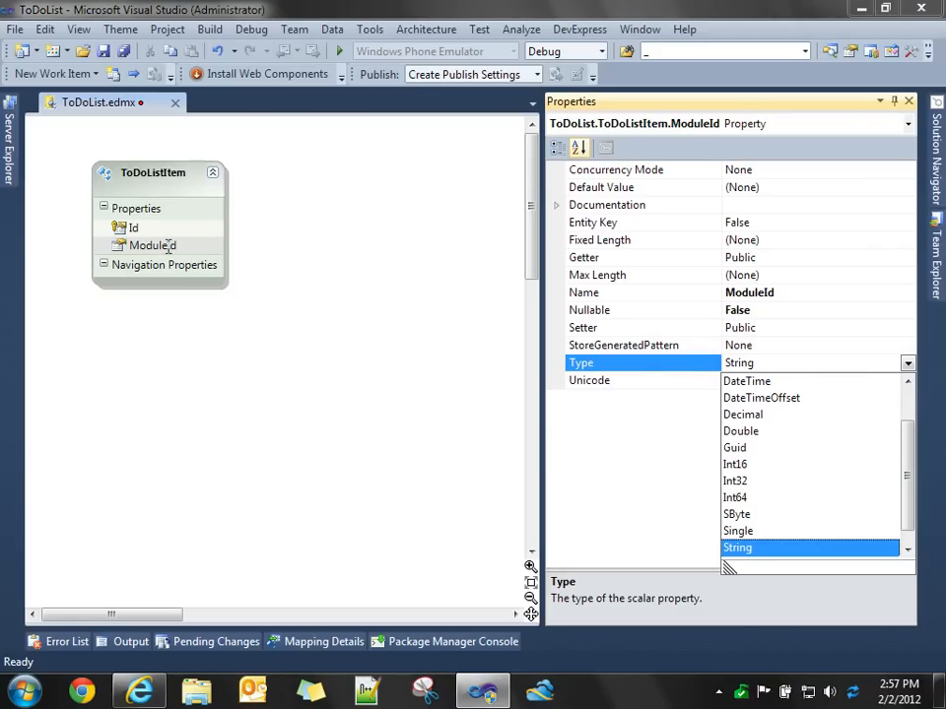
click(735, 480)
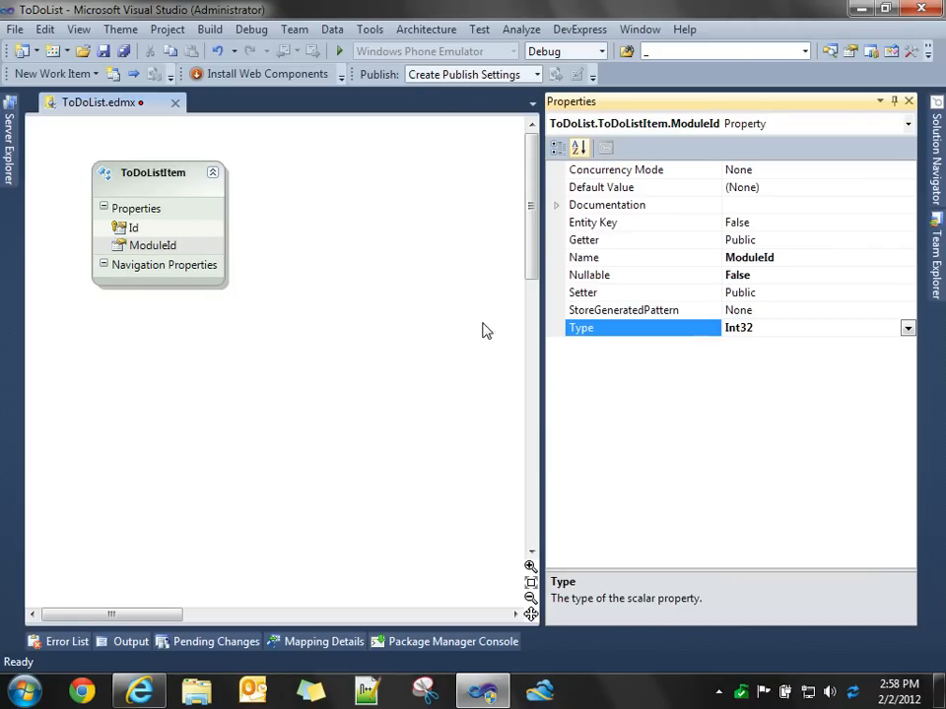
Add CreatedDate, Task and Person scalar properties to ToDoListItem.
right_click(154, 174)
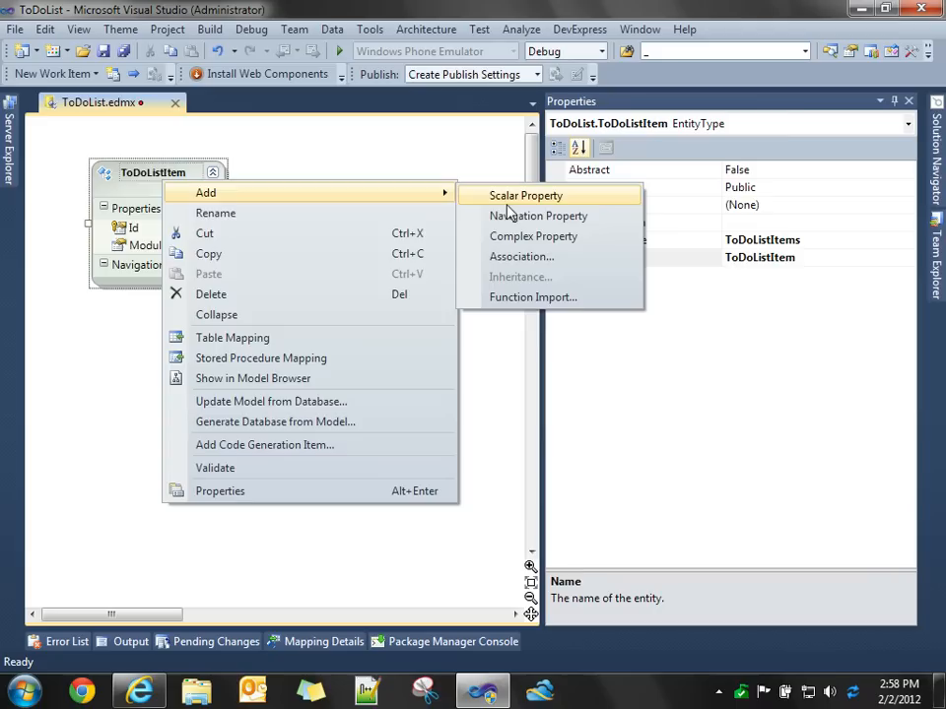
click(524, 195)
text(CreatedDate)
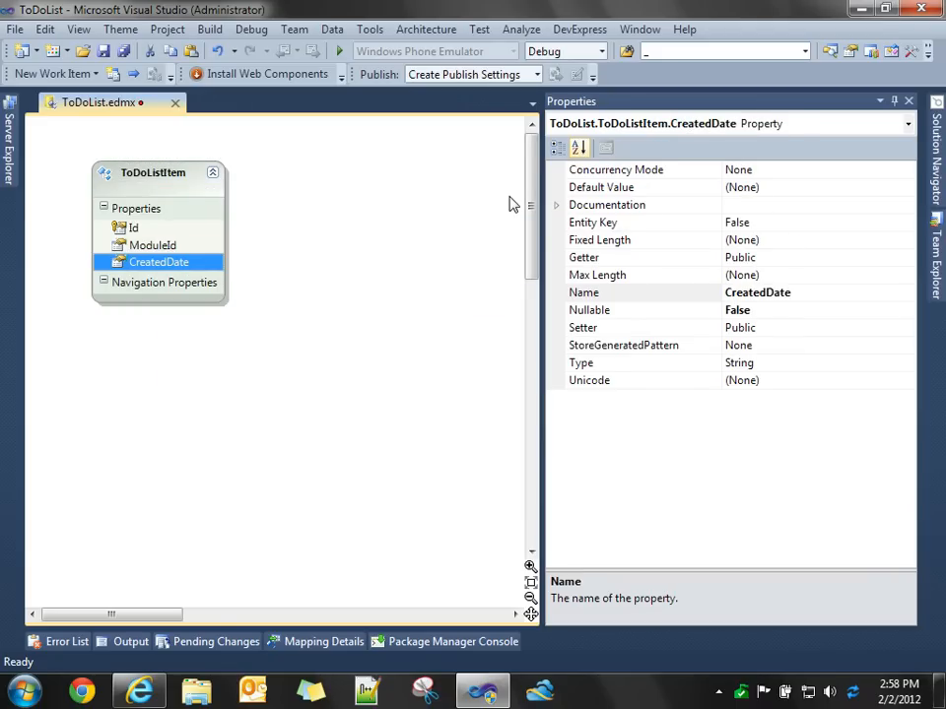
click(907, 363)
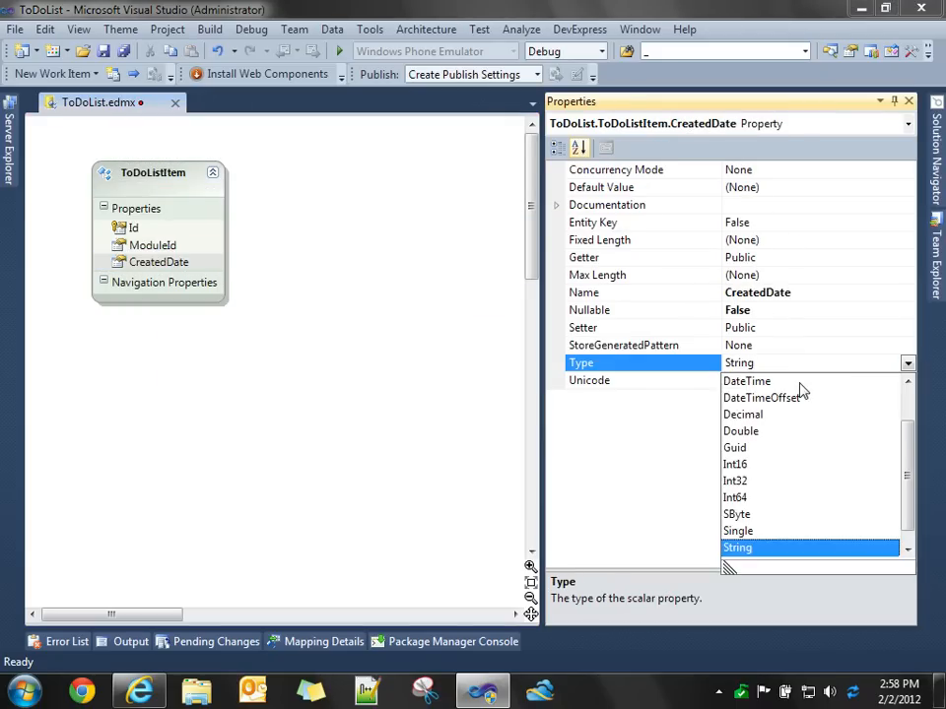
right_click(154, 173)
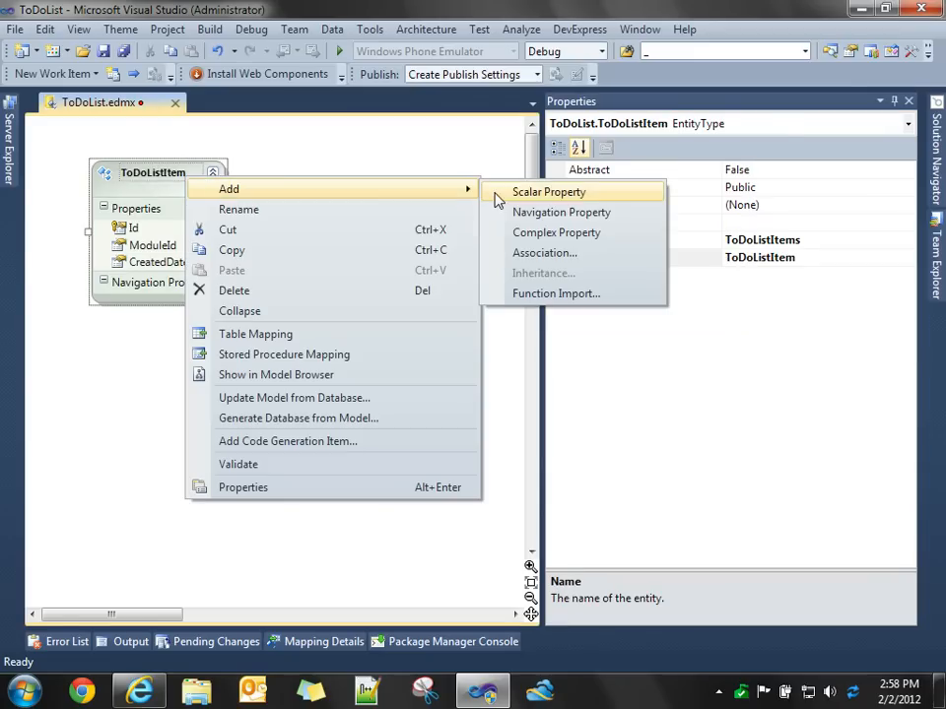
click(548, 191)
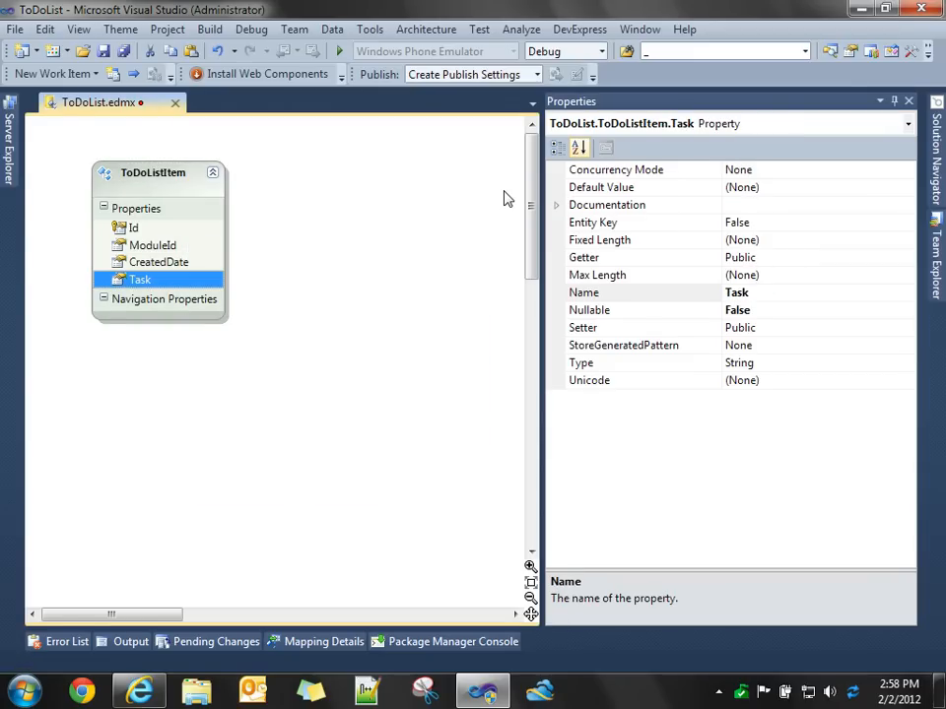
right_click(153, 174)
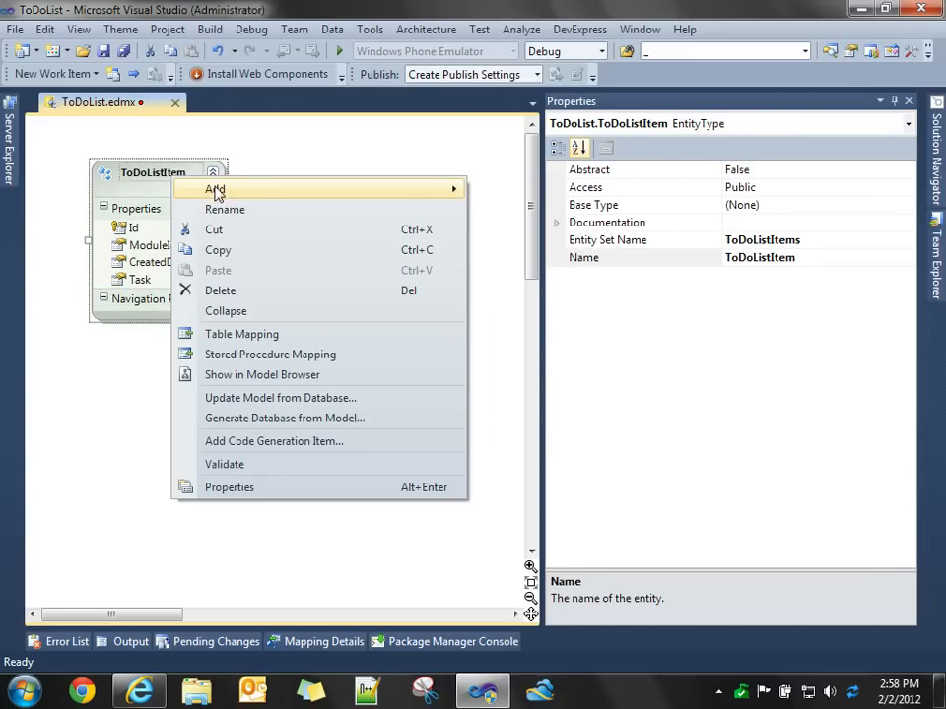
click(215, 189)
text(Person)
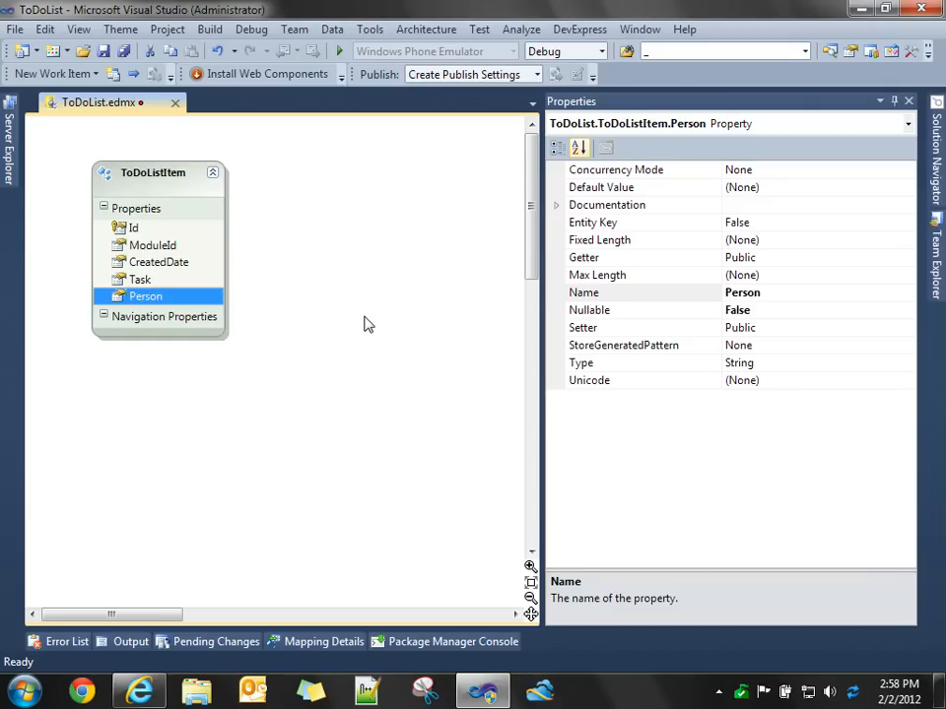
Create a ToDoListStatus entity with an Id key and add a Status scalar property.
right_click(368, 325)
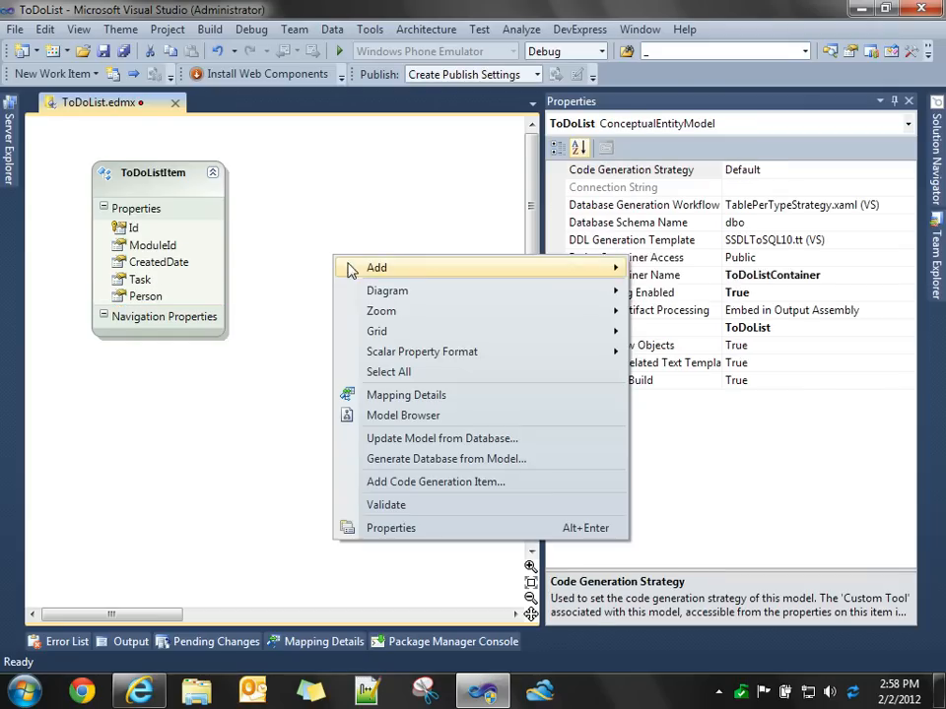
click(376, 268)
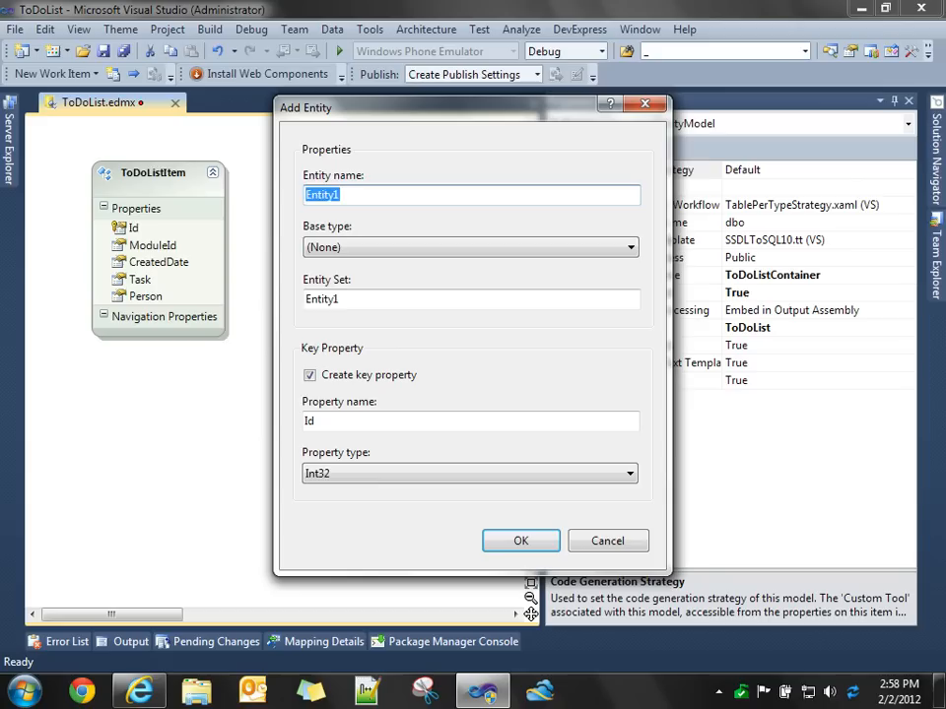
text(ToDoListStatsu)
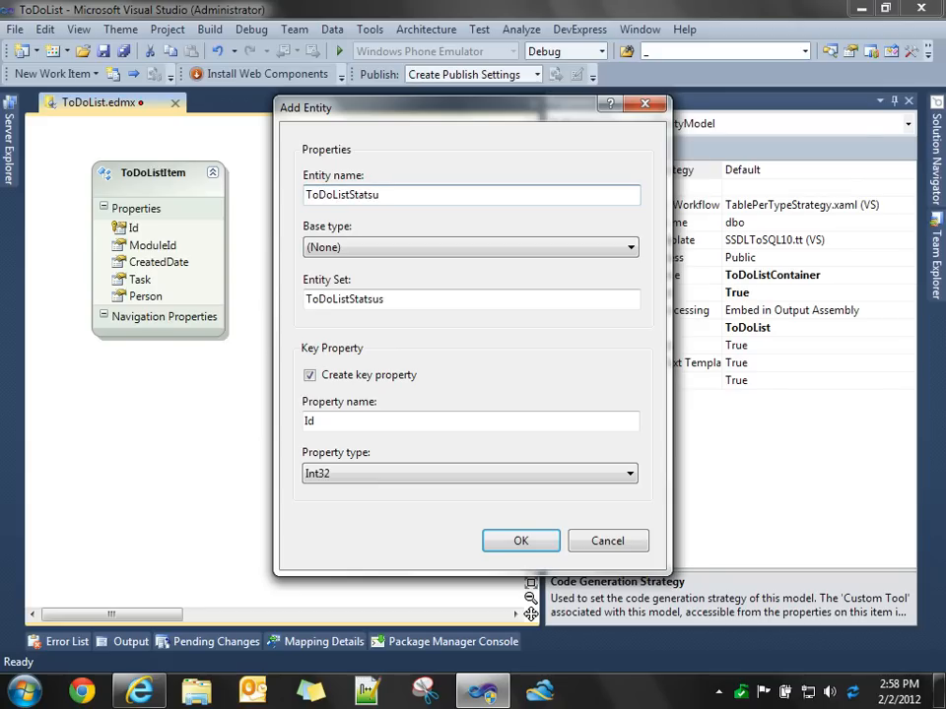
click(520, 540)
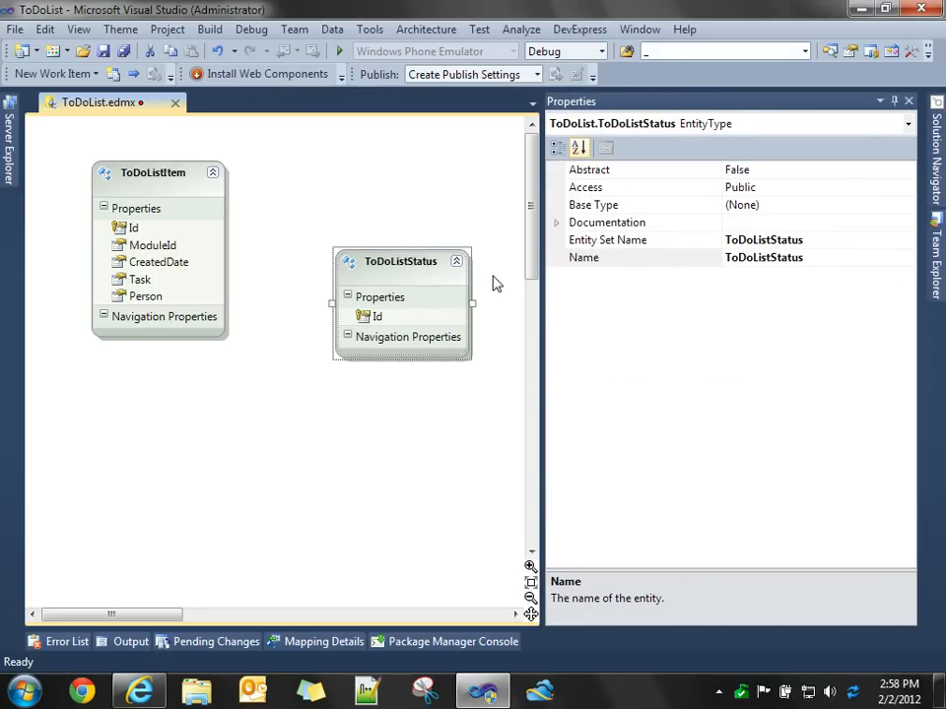
right_click(400, 260)
text(Status)
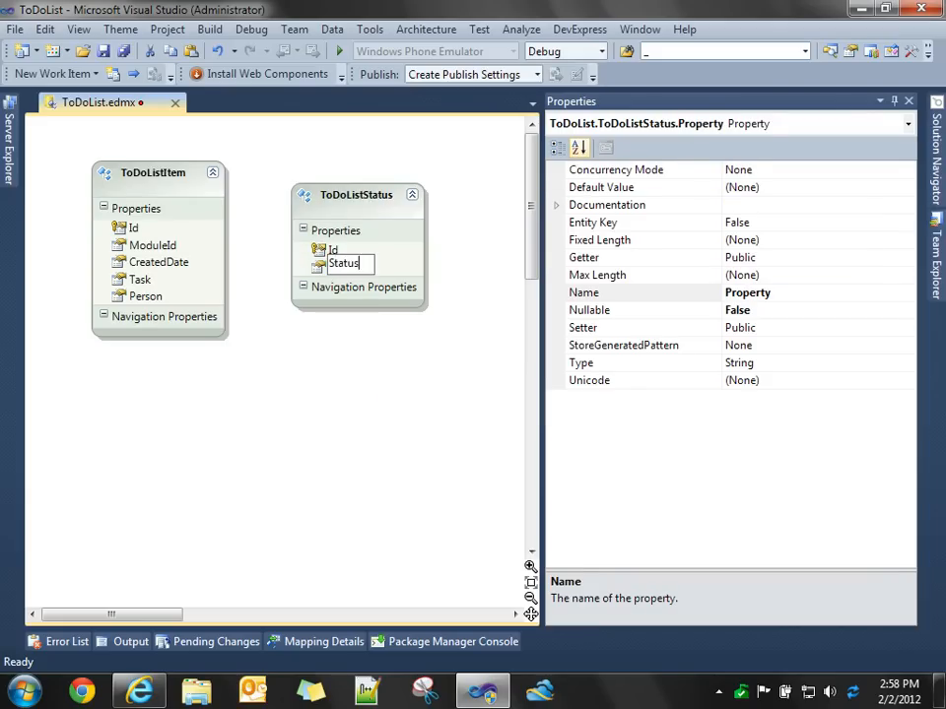
click(355, 195)
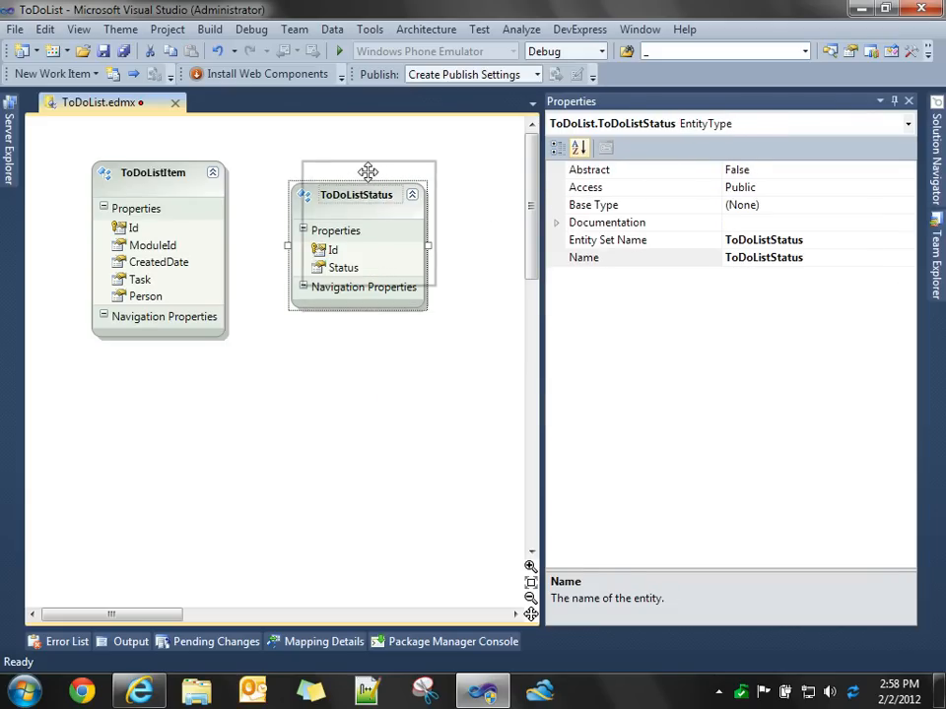
Add an association making ToDoListItem many and ToDoListStatus one.
right_click(154, 174)
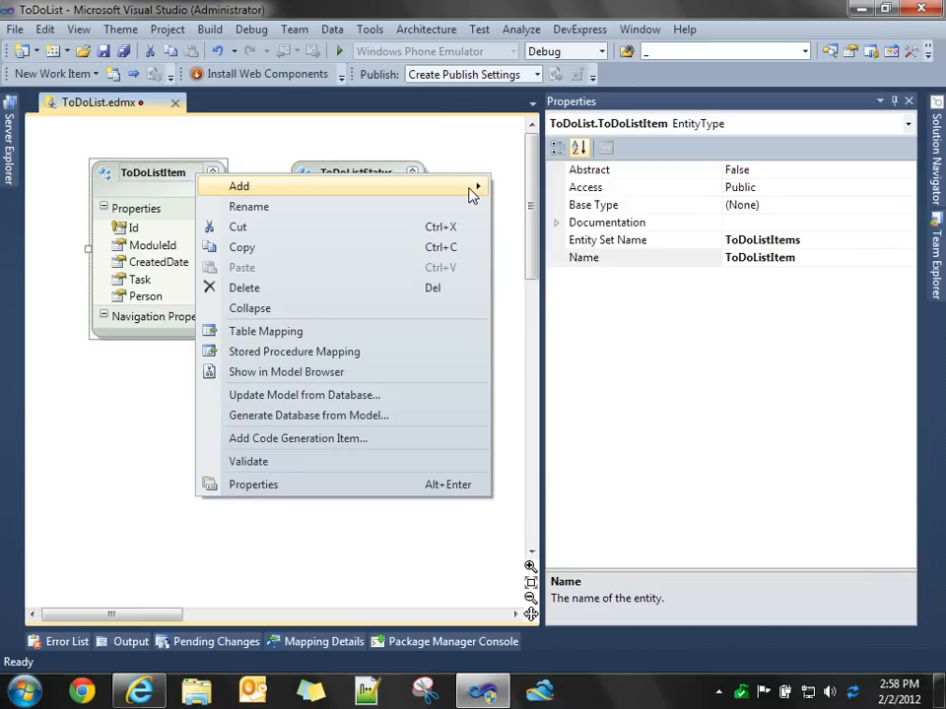
click(241, 185)
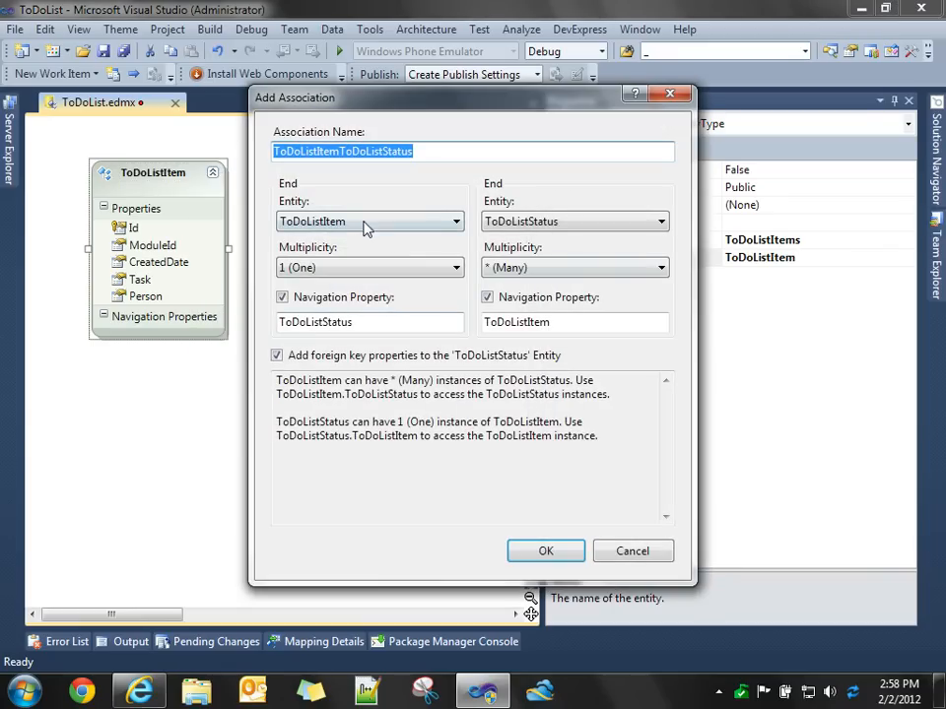
click(453, 268)
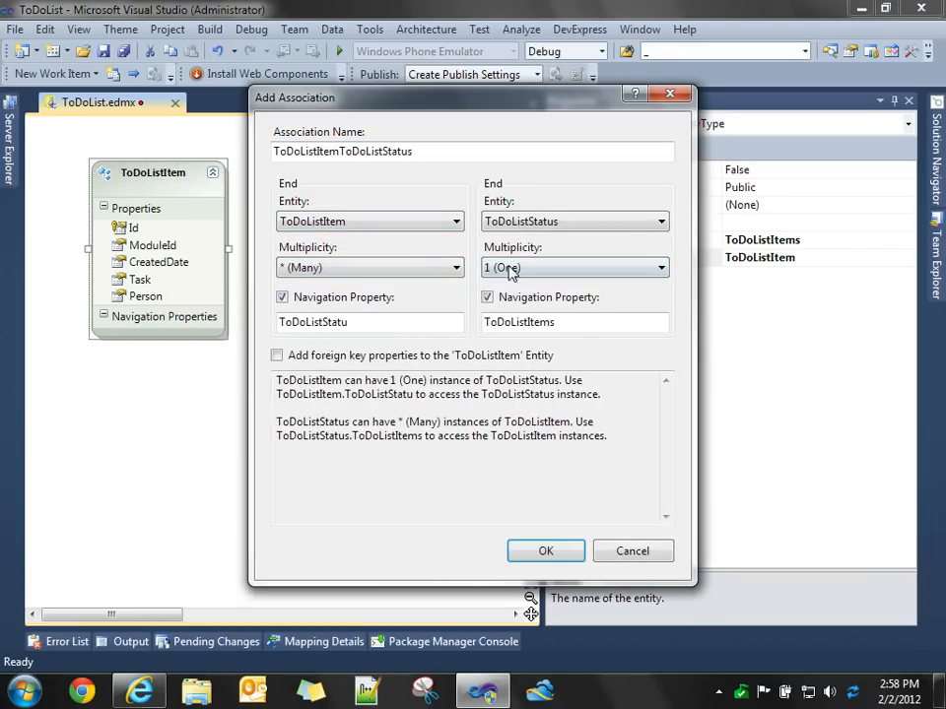
click(575, 268)
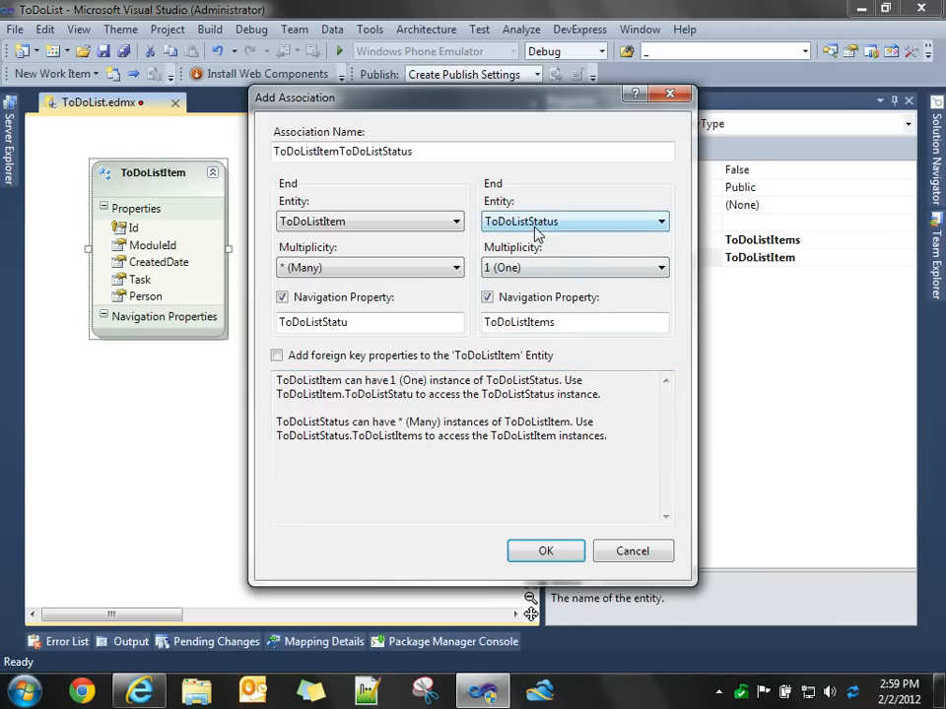
mouse_move(540, 229)
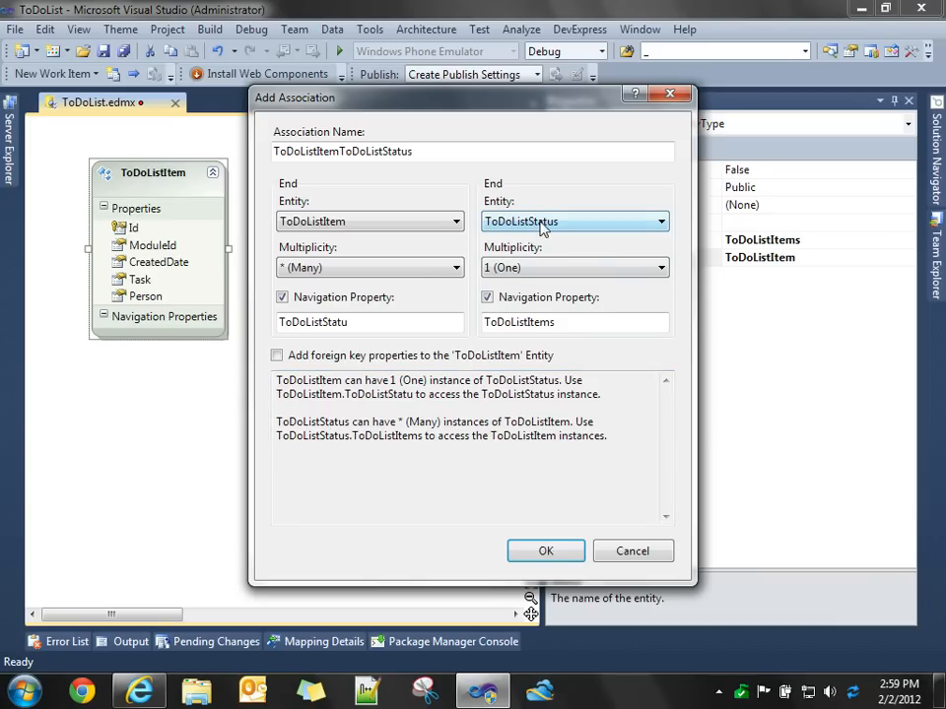
mouse_move(532, 272)
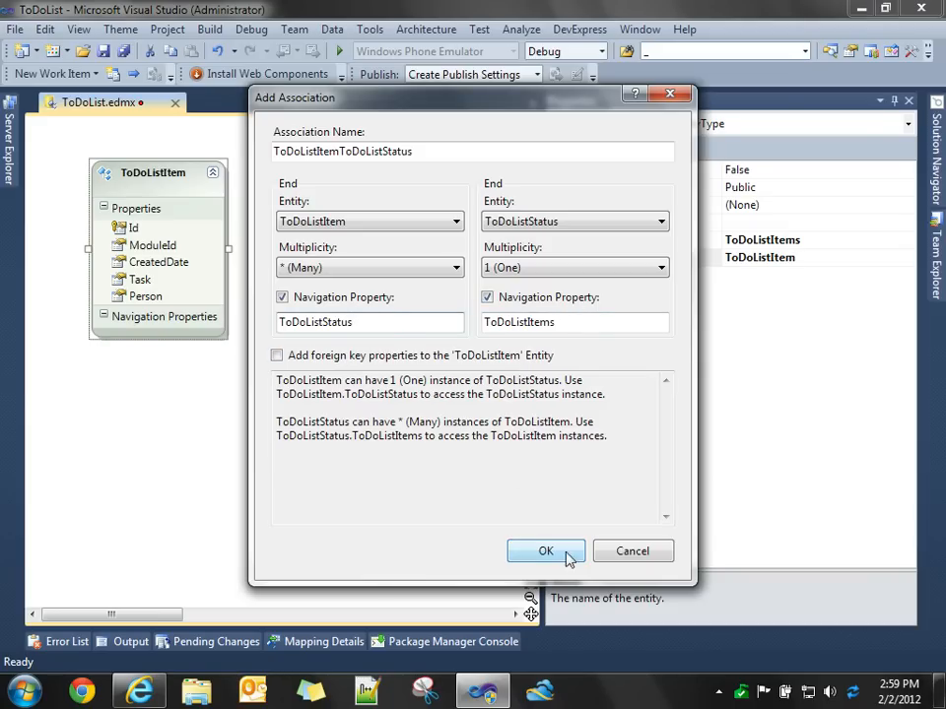
click(546, 552)
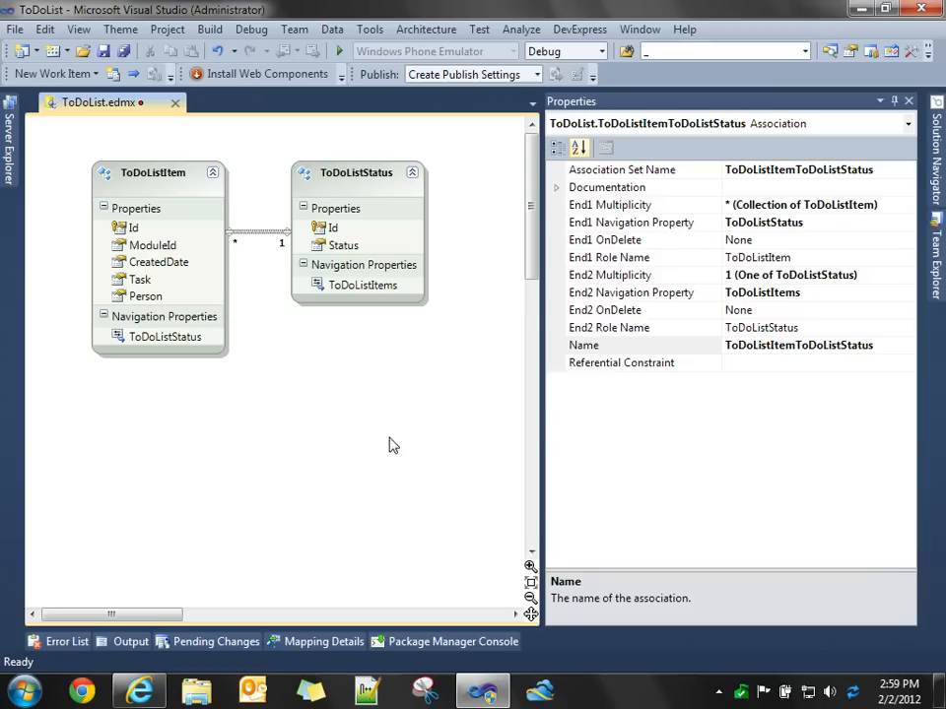
mouse_move(138, 49)
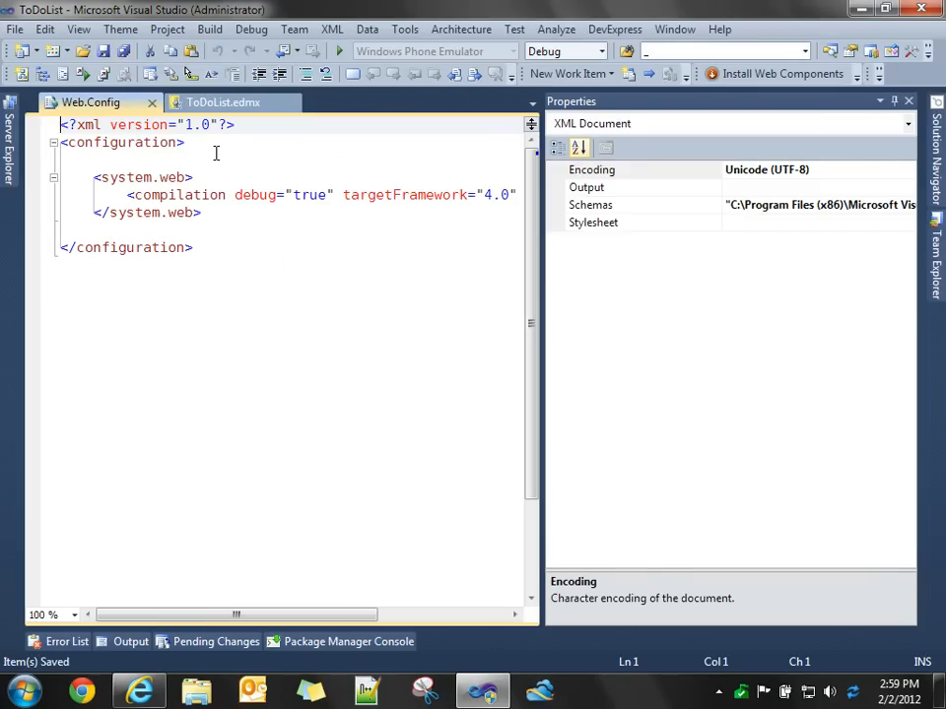
click(221, 103)
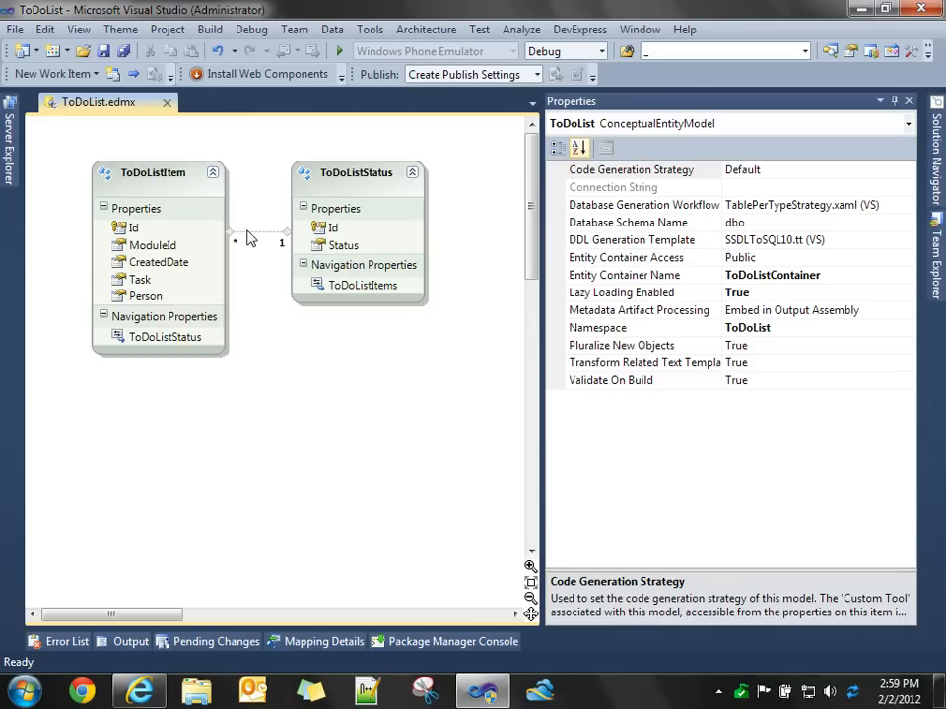
Generate the ToDoList.edmx.sql DDL from the model, including sensitive data in the connection string.
right_click(276, 359)
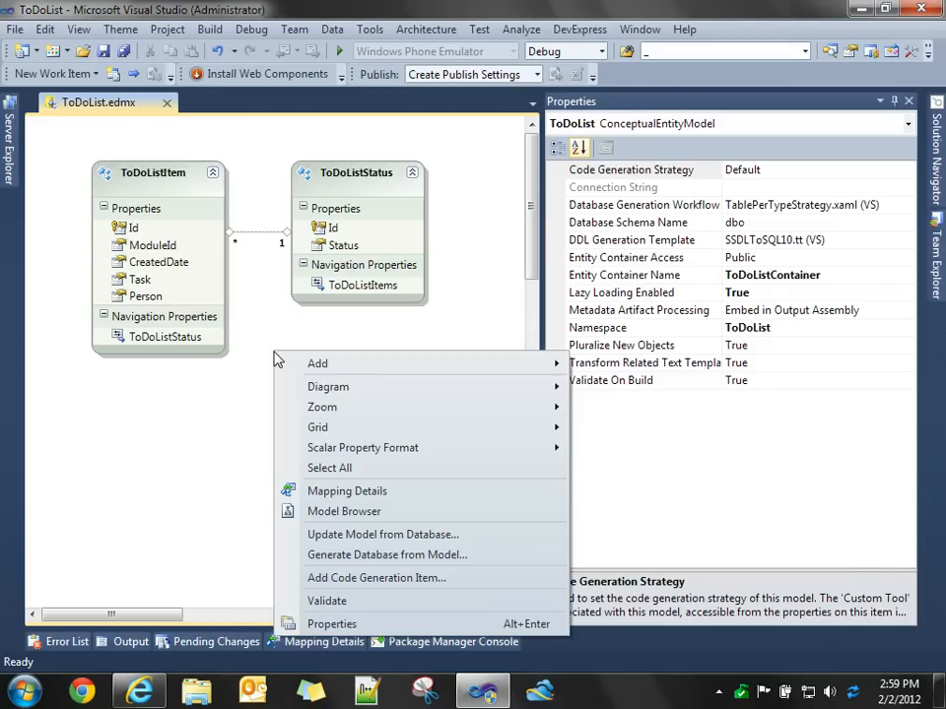
mouse_move(386, 556)
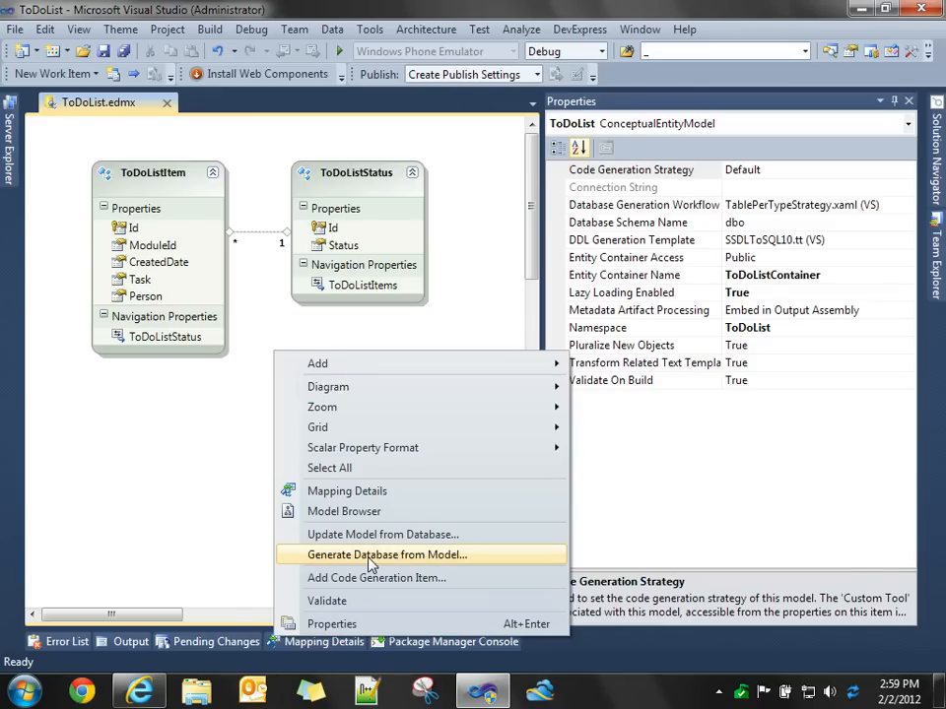
click(386, 556)
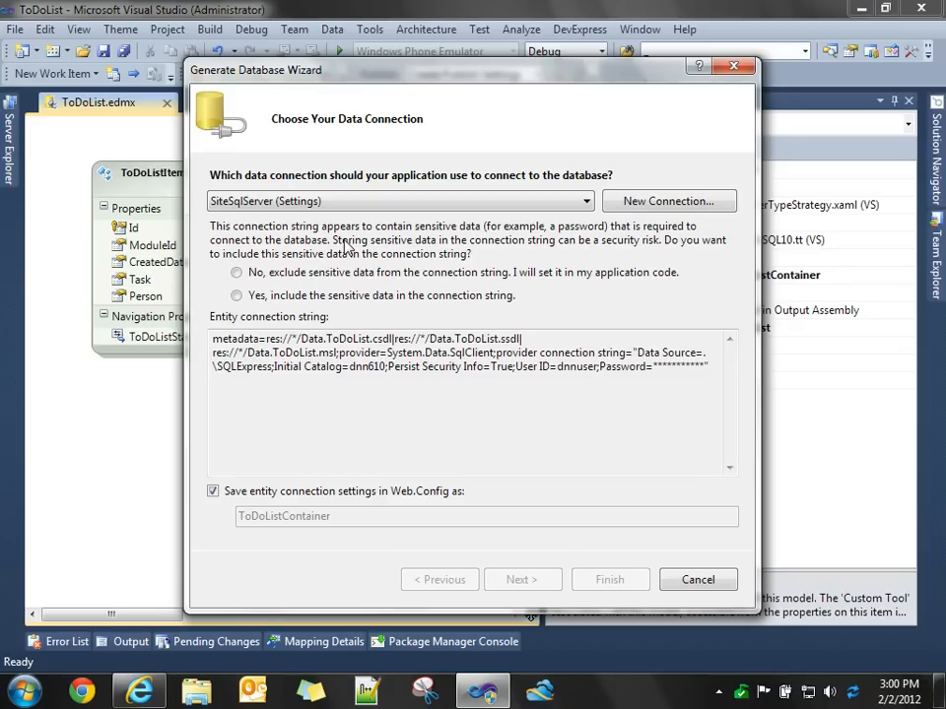
click(237, 296)
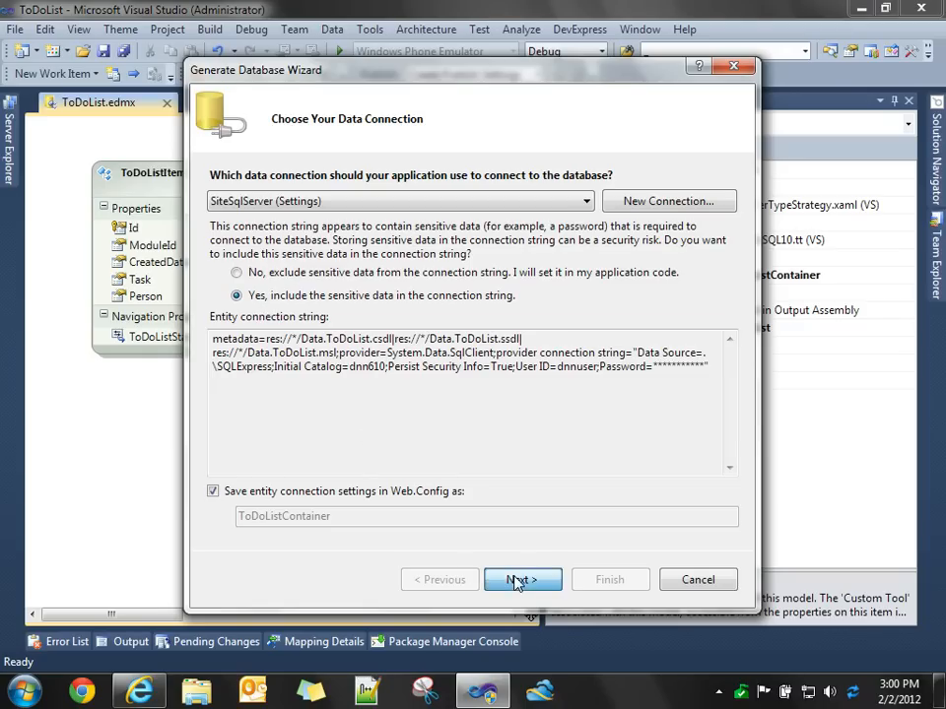
click(522, 579)
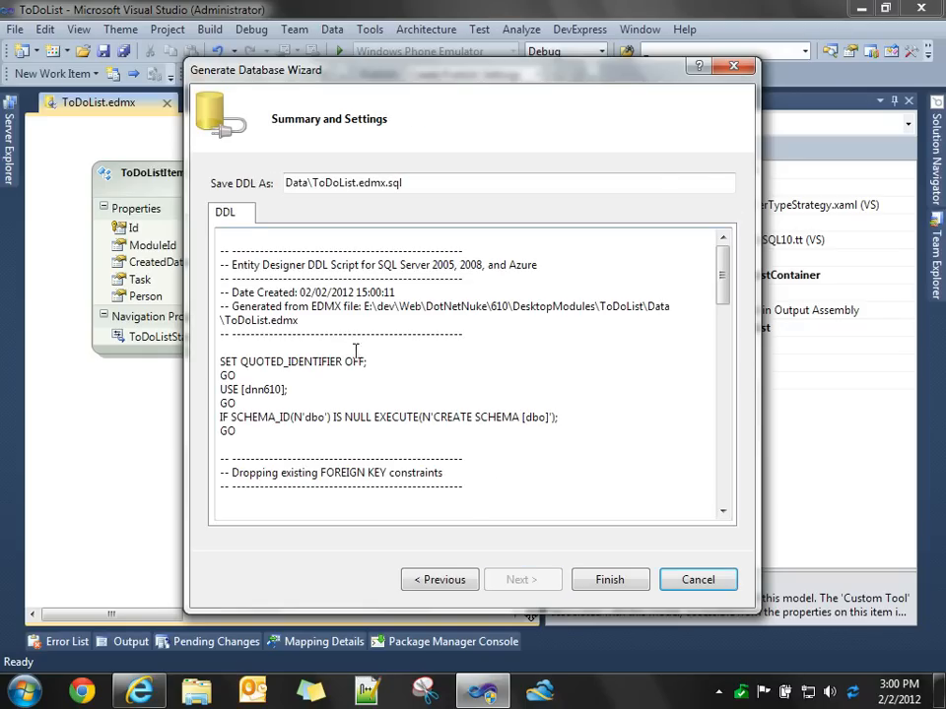
scroll(down, 3)
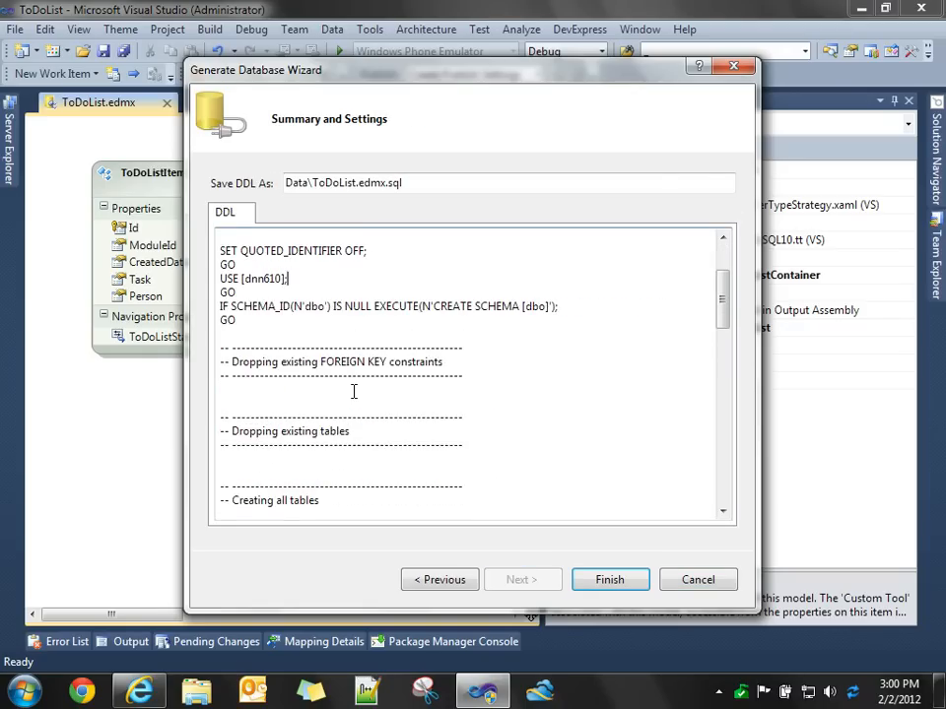
scroll(down, 3)
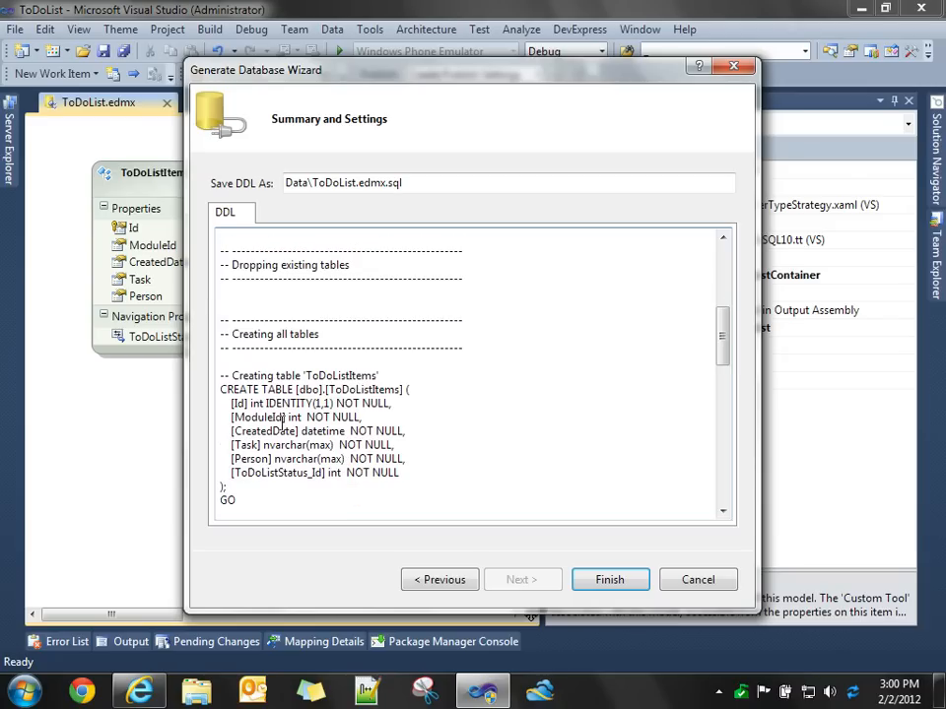
scroll(down, 3)
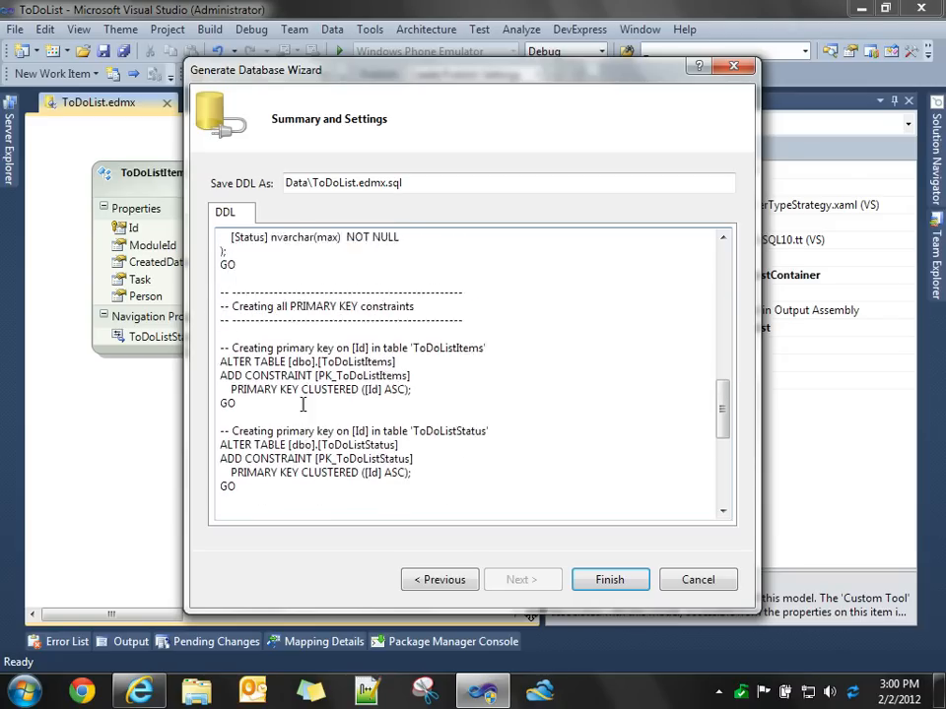
scroll(down, 3)
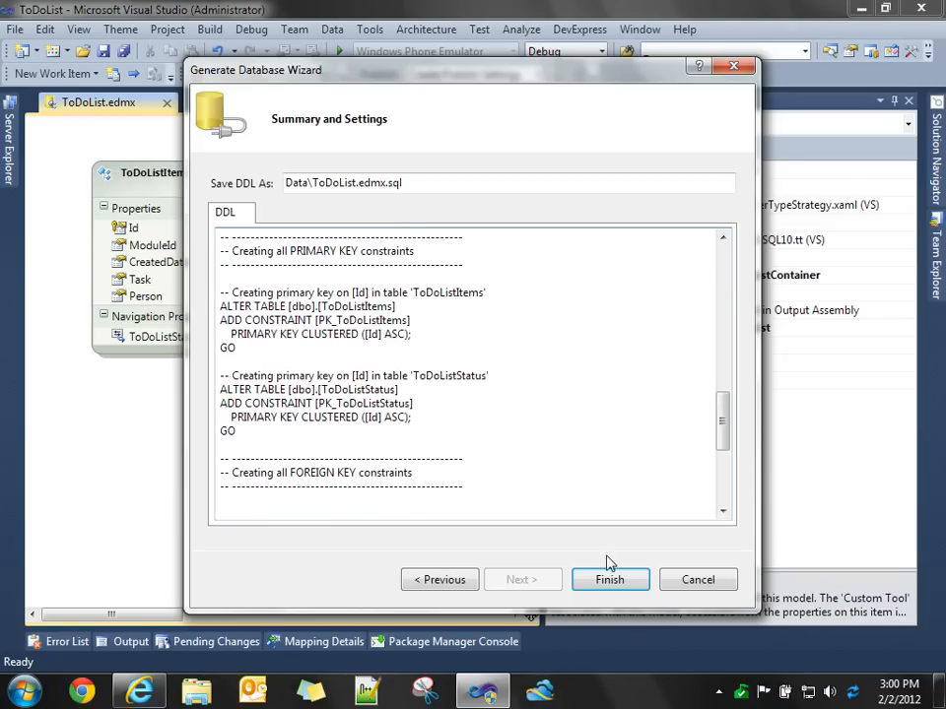
click(611, 579)
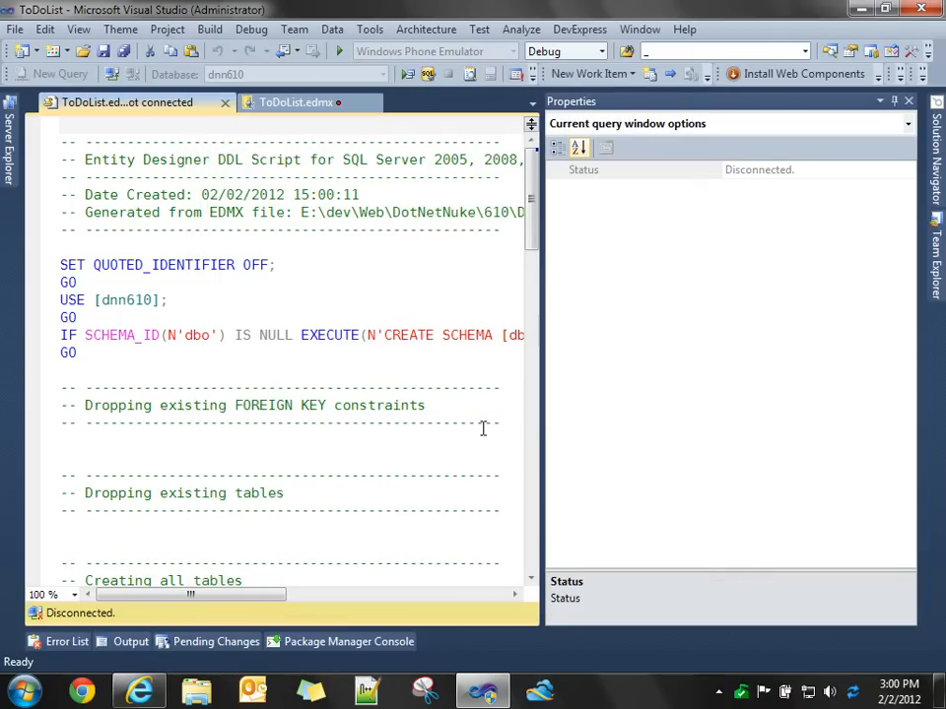
Execute the generated DDL script, connecting to the SQL Server hosting dnn610.
click(892, 100)
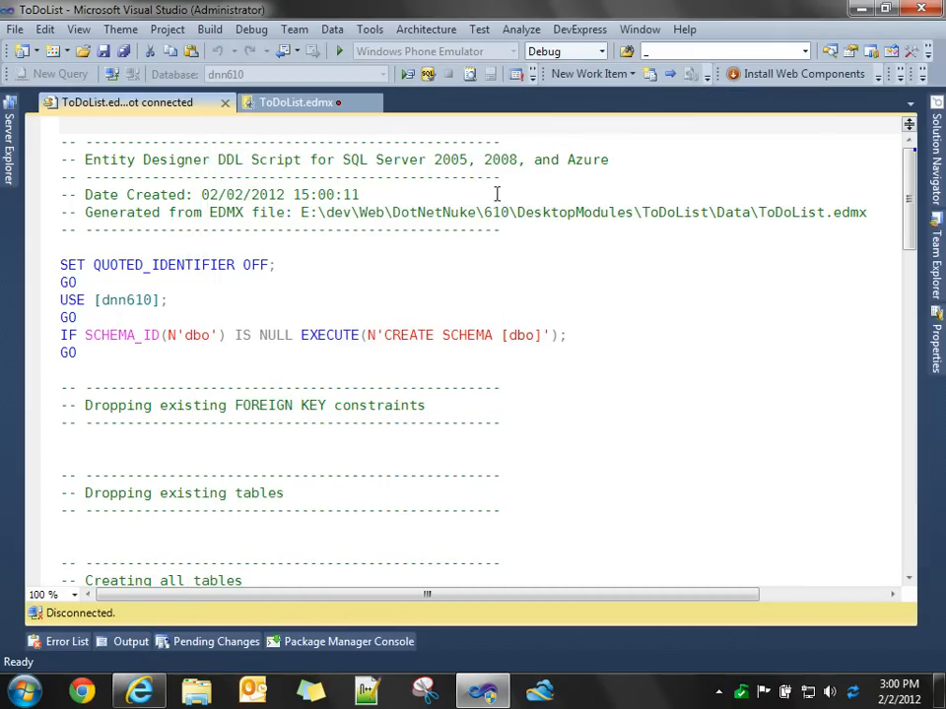
scroll(down, 3)
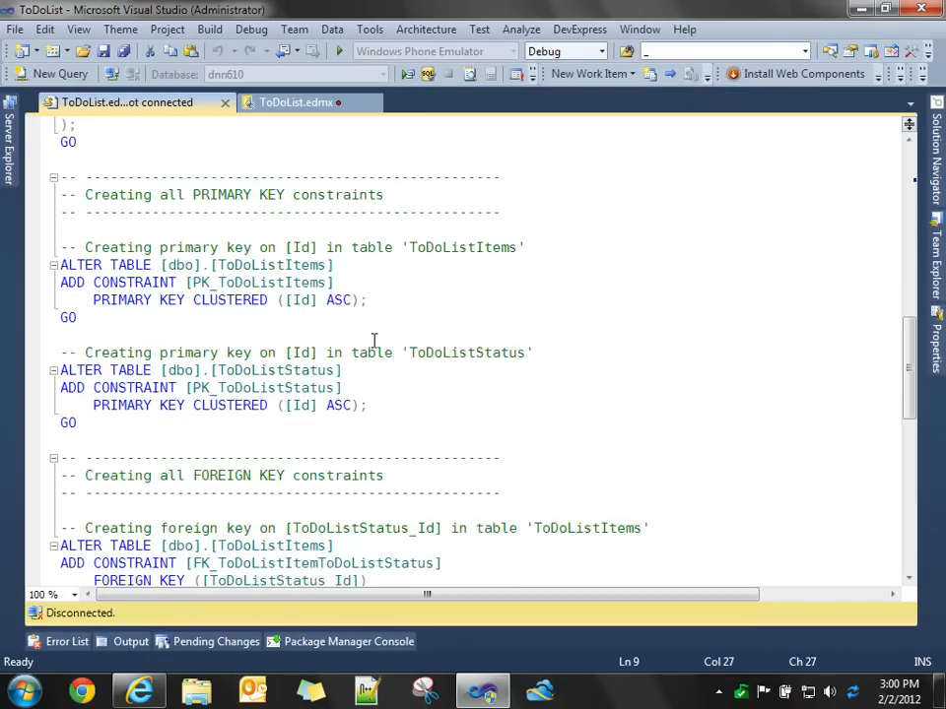
scroll(up, 3)
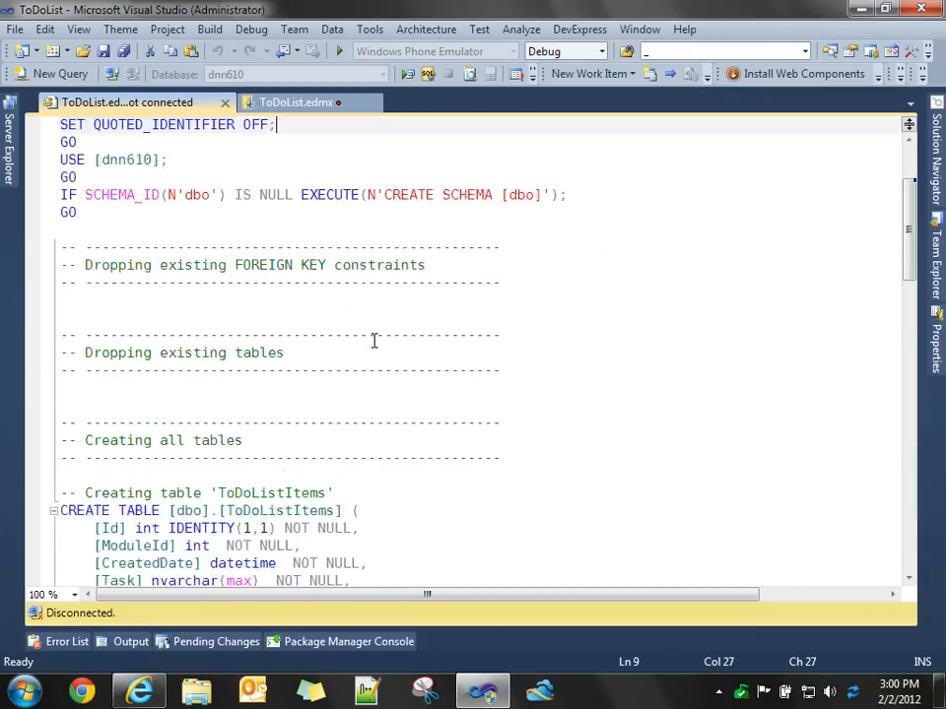
right_click(374, 339)
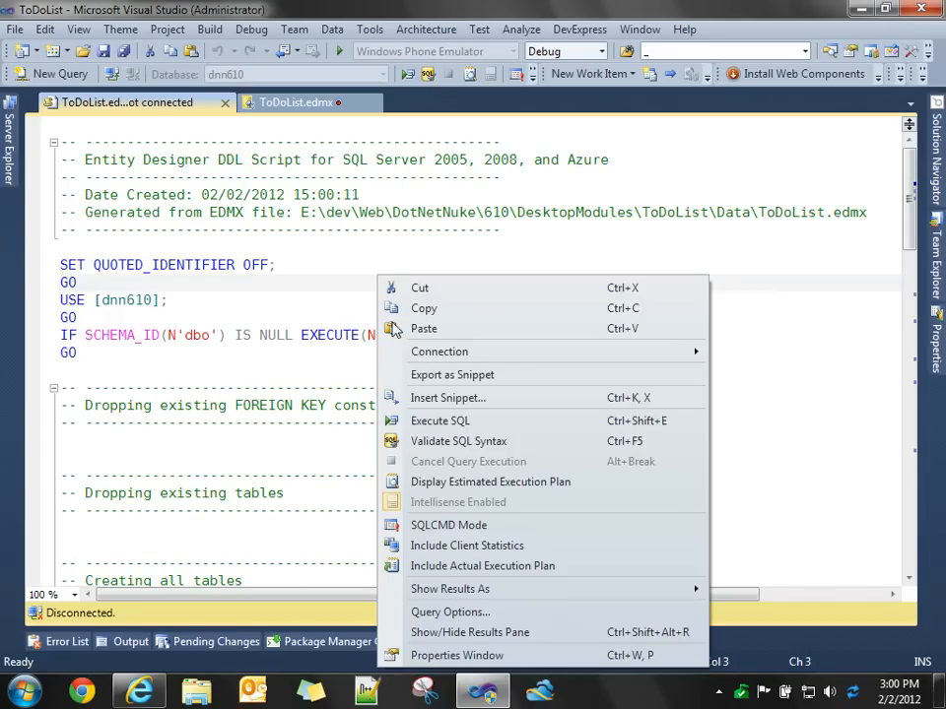
click(439, 350)
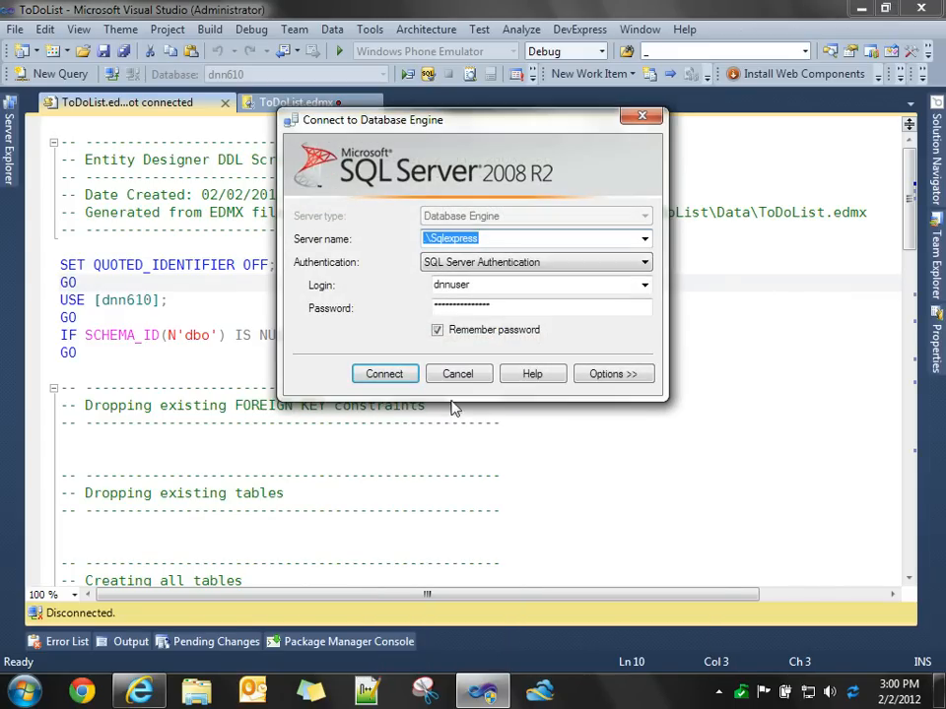
mouse_move(136, 309)
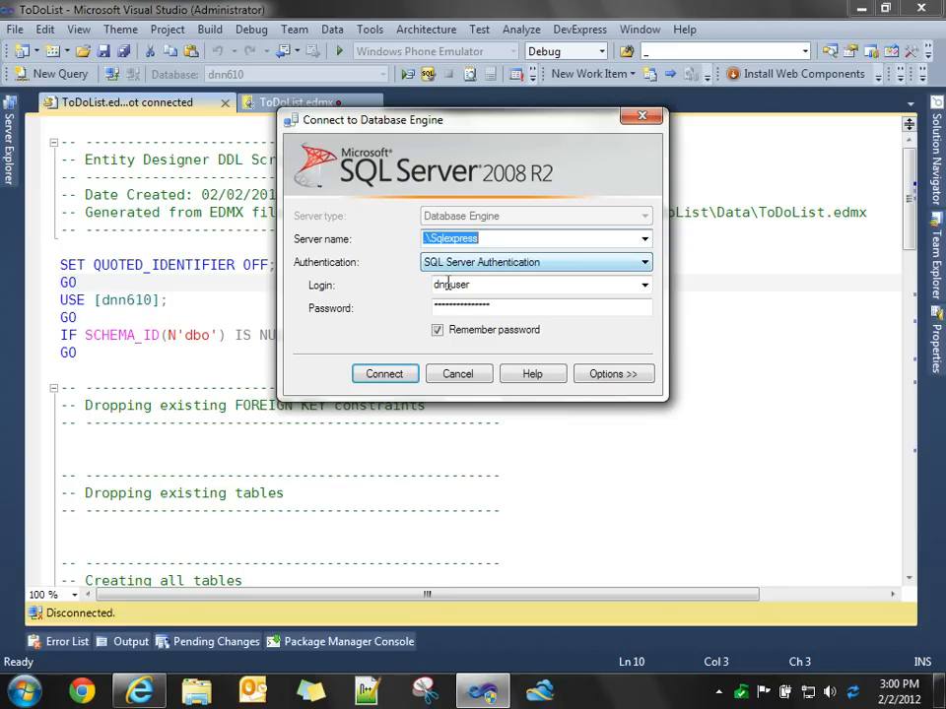
click(384, 374)
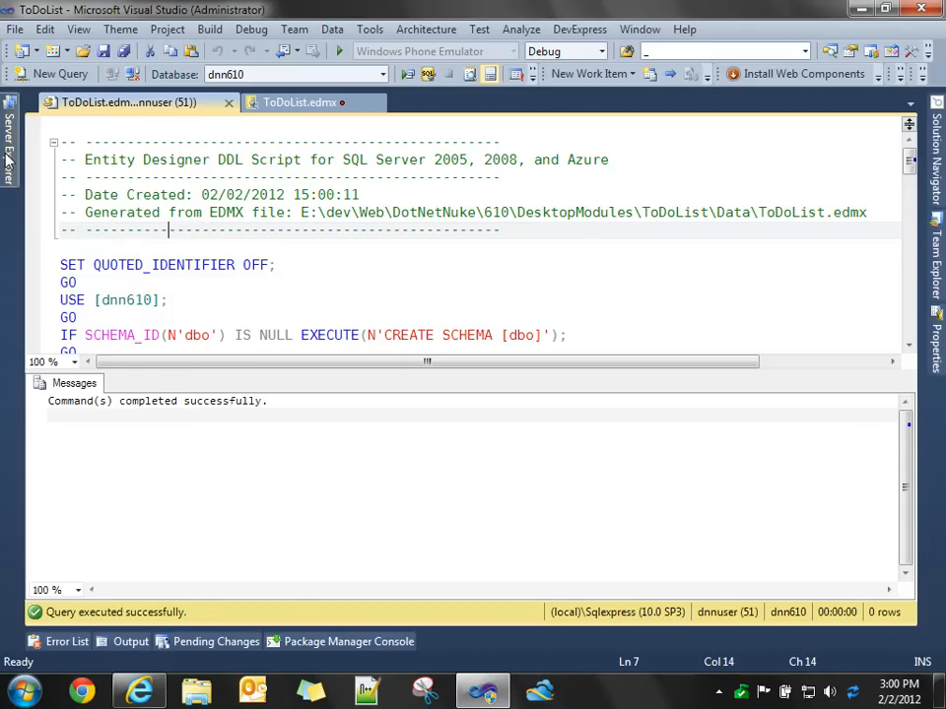
Confirm in Server Explorer that ToDoListItems and ToDoListStatus tables exist with their columns.
click(8, 148)
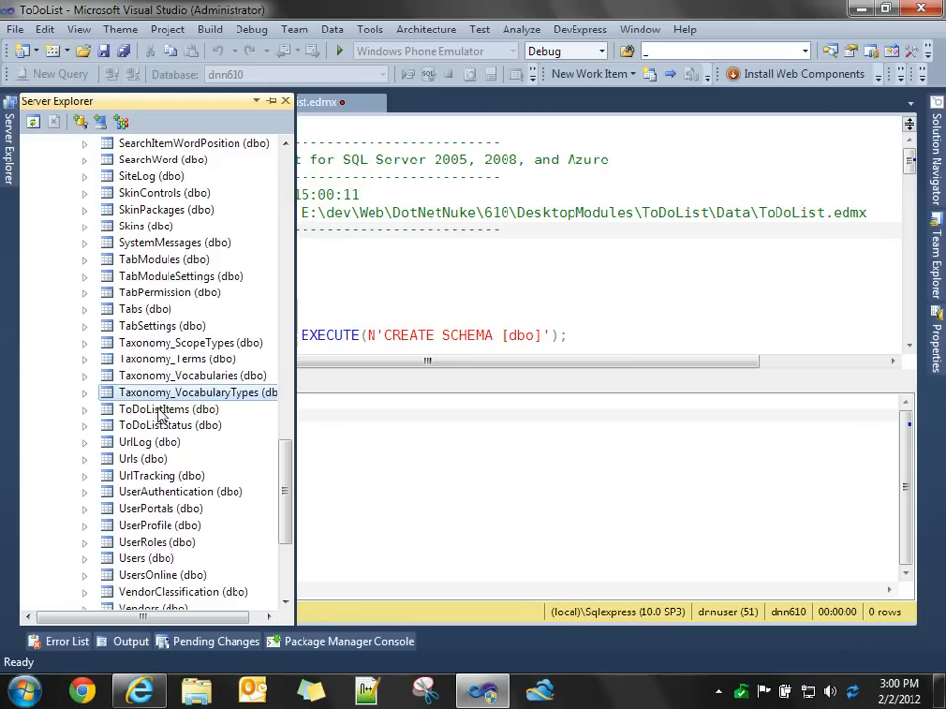
click(83, 408)
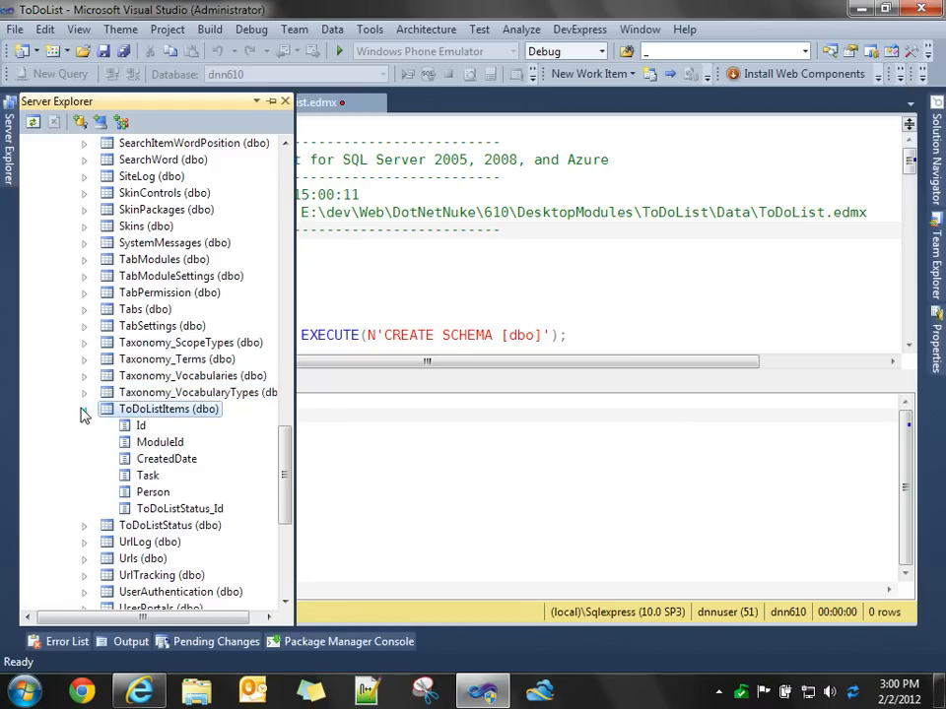
click(84, 458)
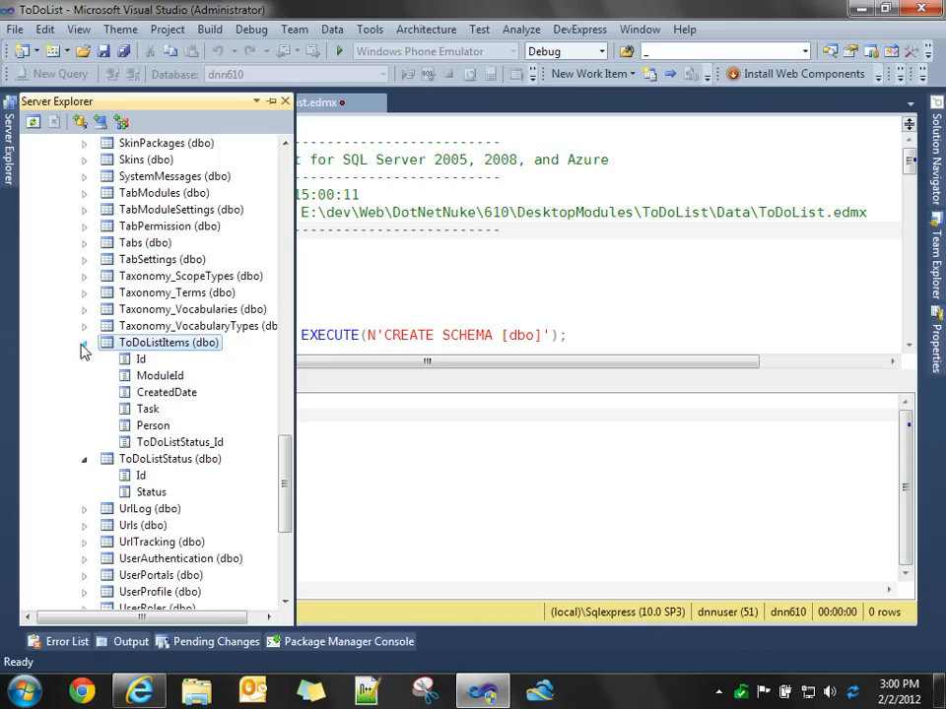
click(83, 343)
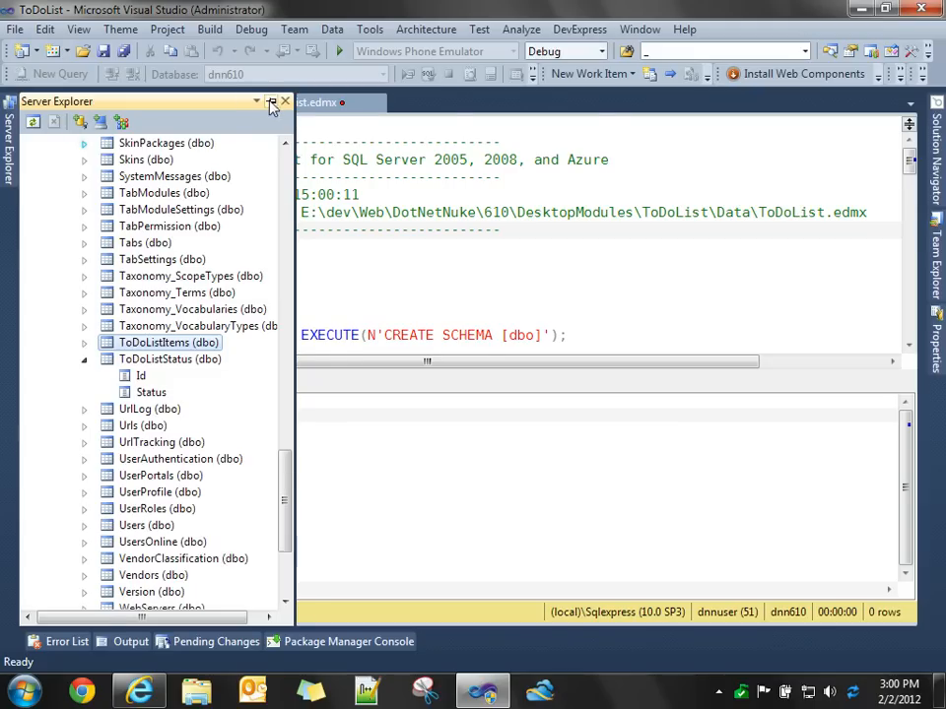
click(284, 102)
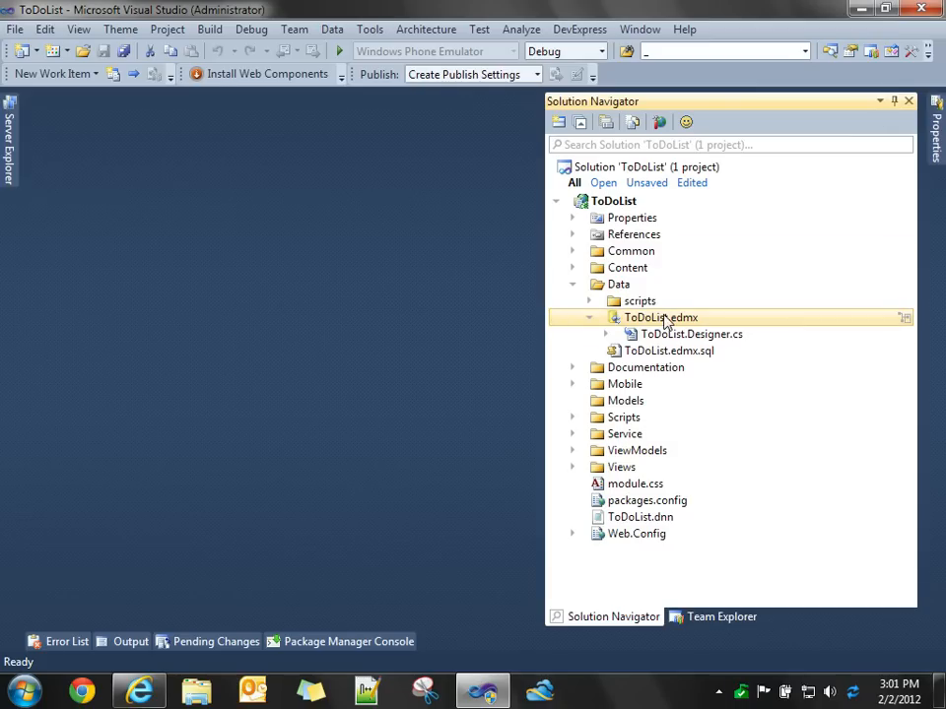
Collapse ToDoList.edmx and the Data folder in Solution Navigator.
click(587, 317)
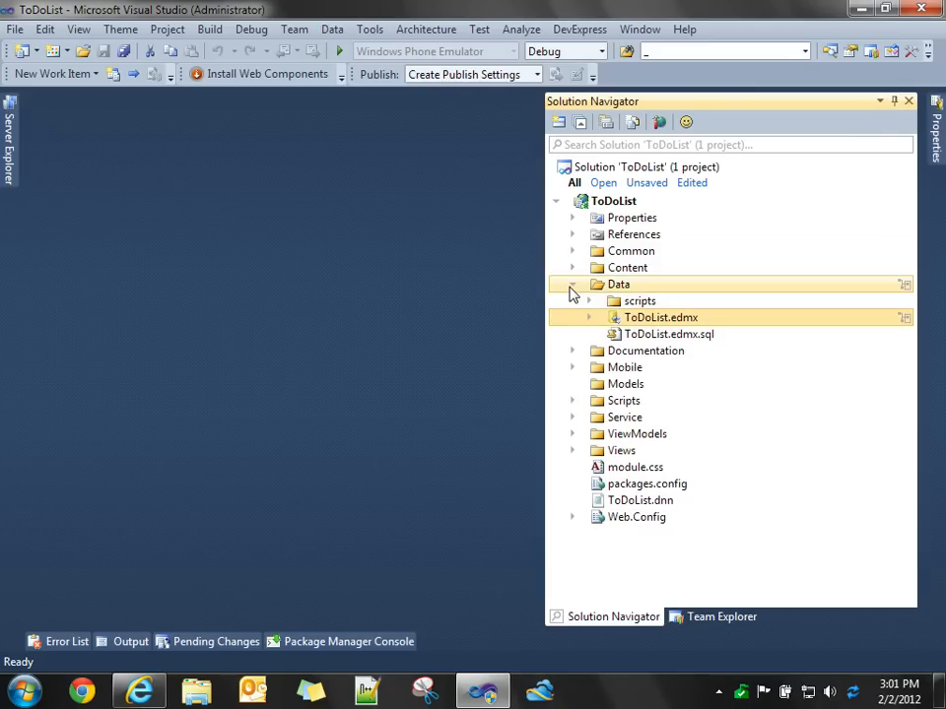
click(571, 284)
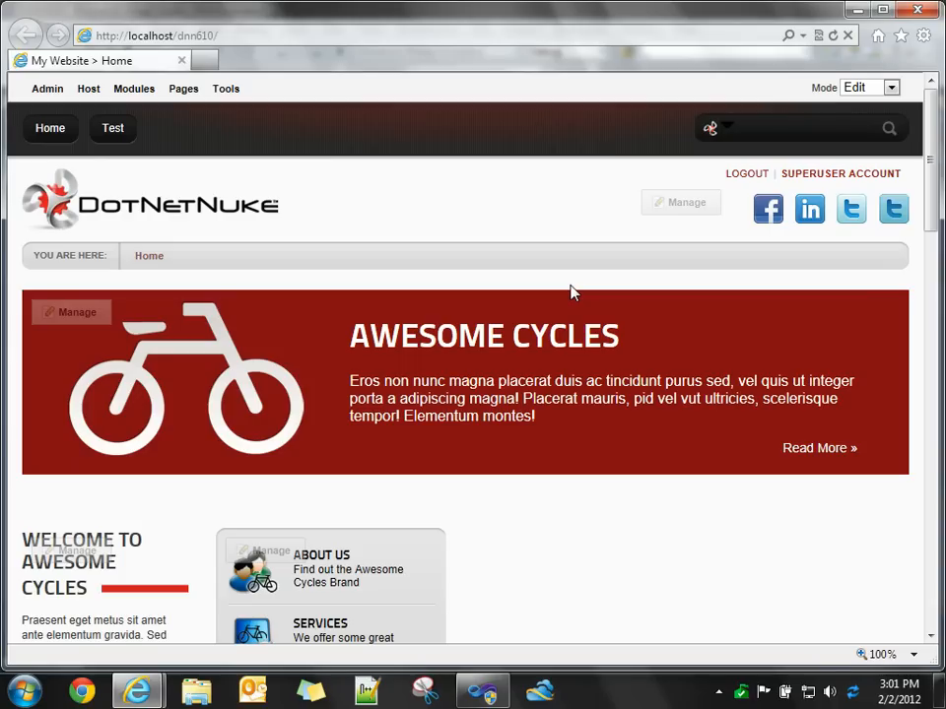
mouse_move(113, 128)
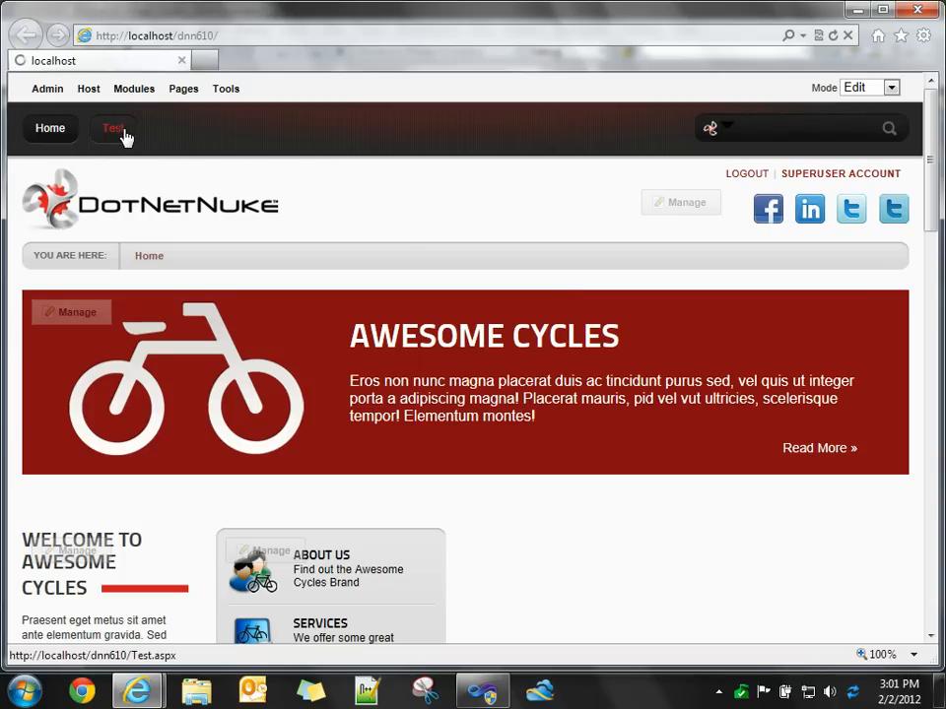
Go to the DotNetNuke Test page and start entering the data service address.
click(110, 128)
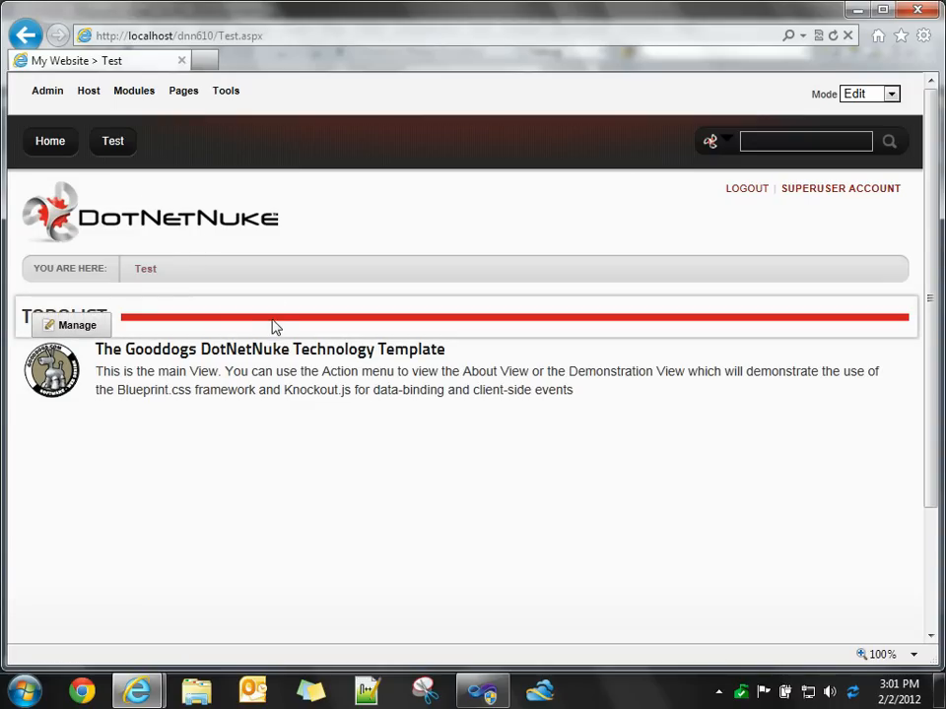
mouse_move(287, 303)
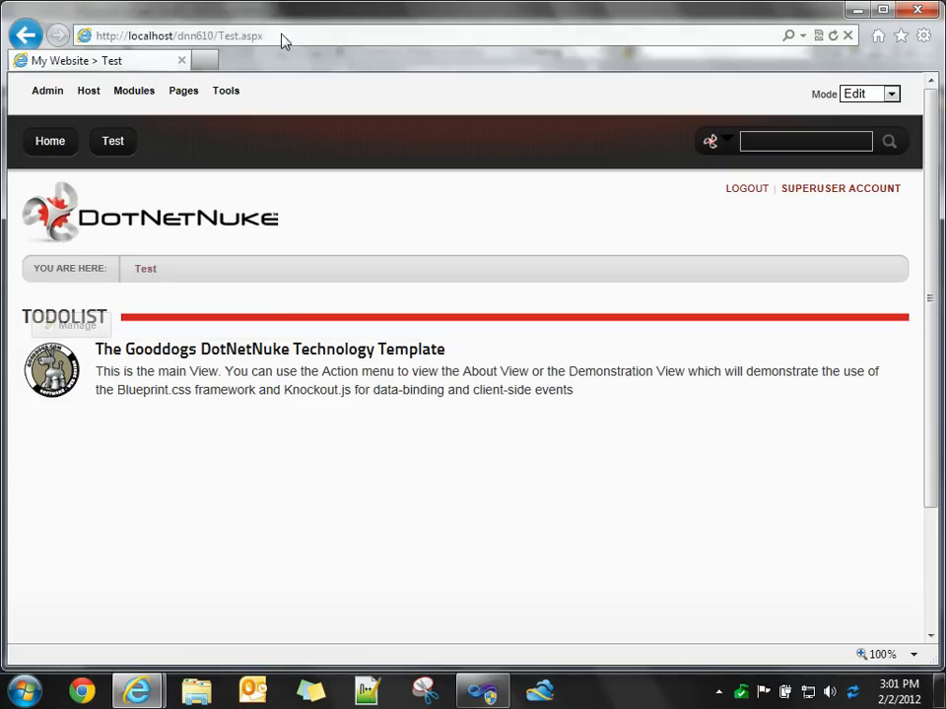
click(197, 35)
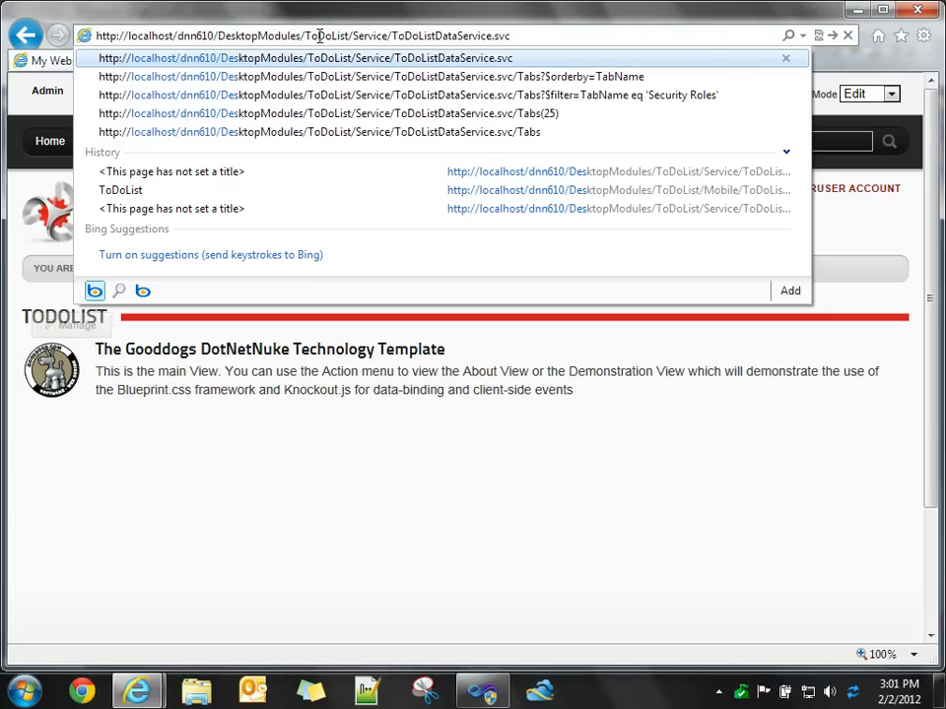
mouse_move(452, 35)
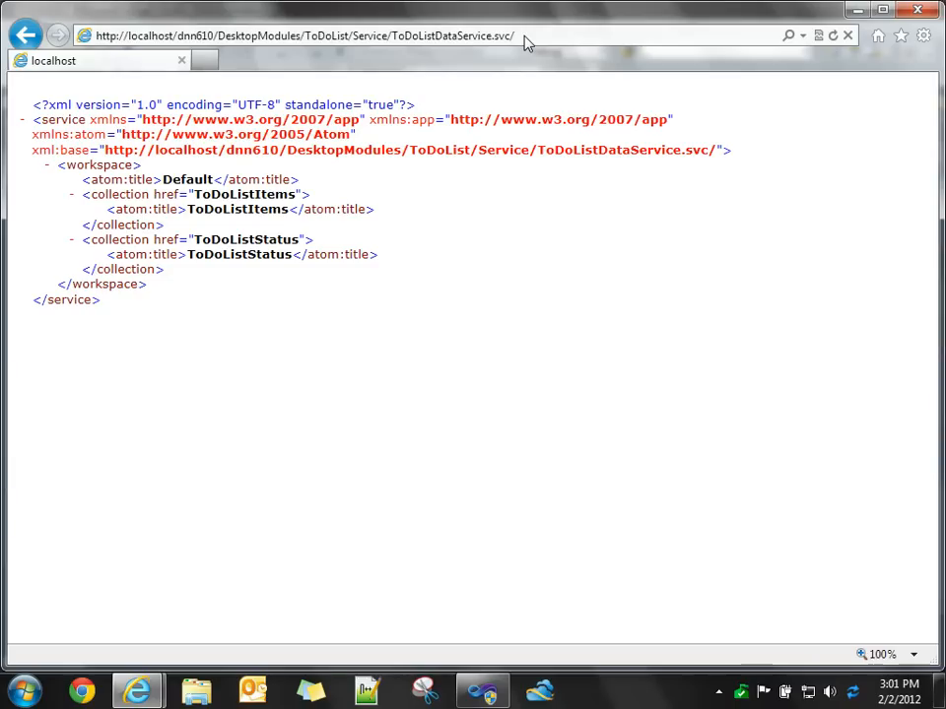
mouse_move(312, 280)
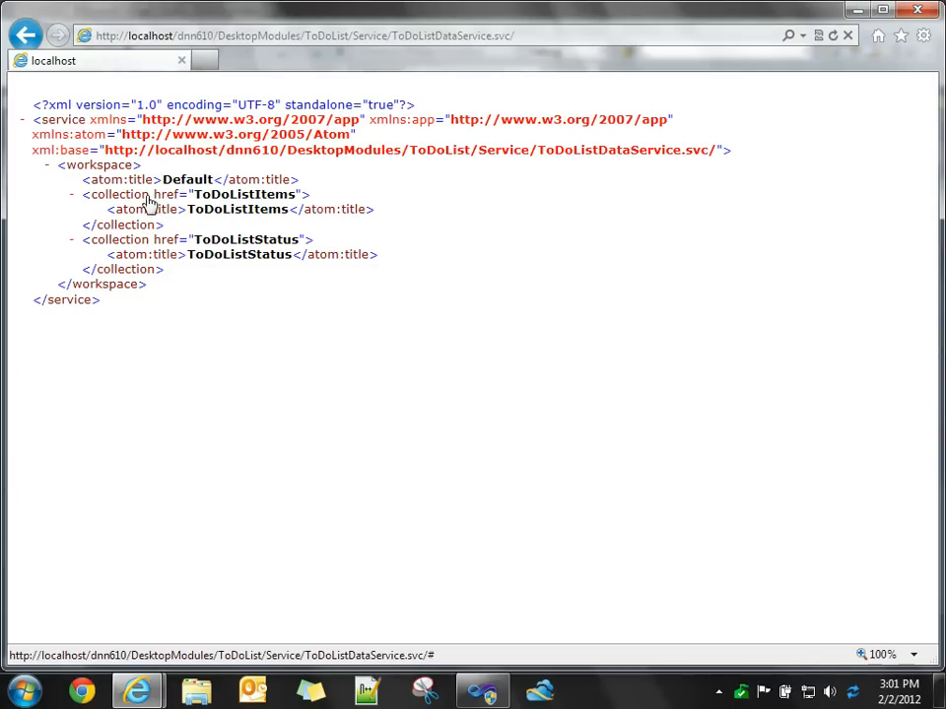
mouse_move(229, 246)
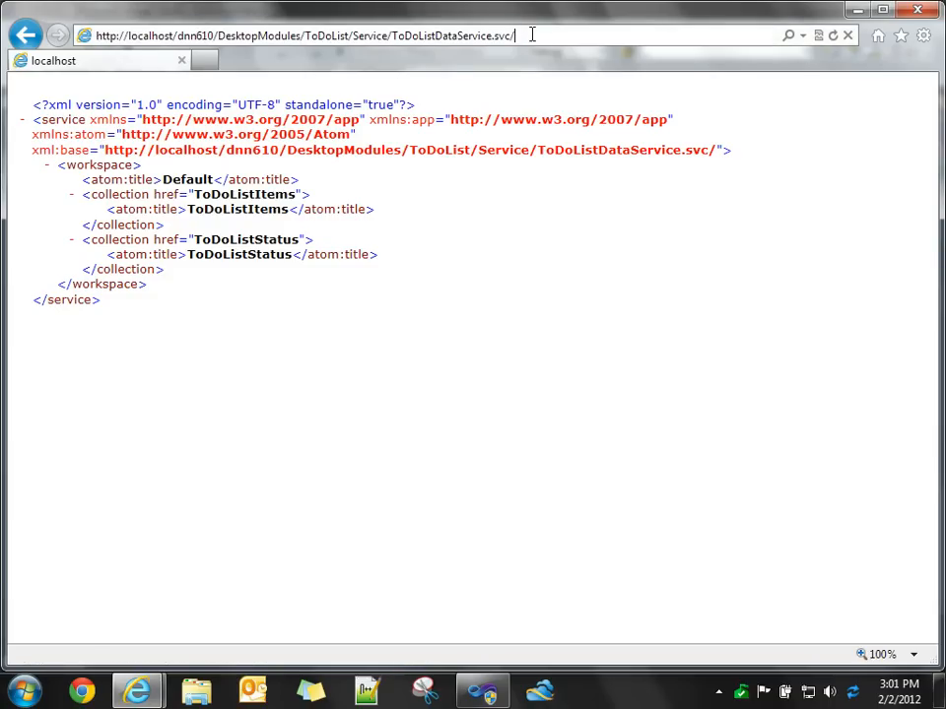
Load the ToDoListItems feed from the service URL (empty), then return to Visual Studio.
text(ToDoL)
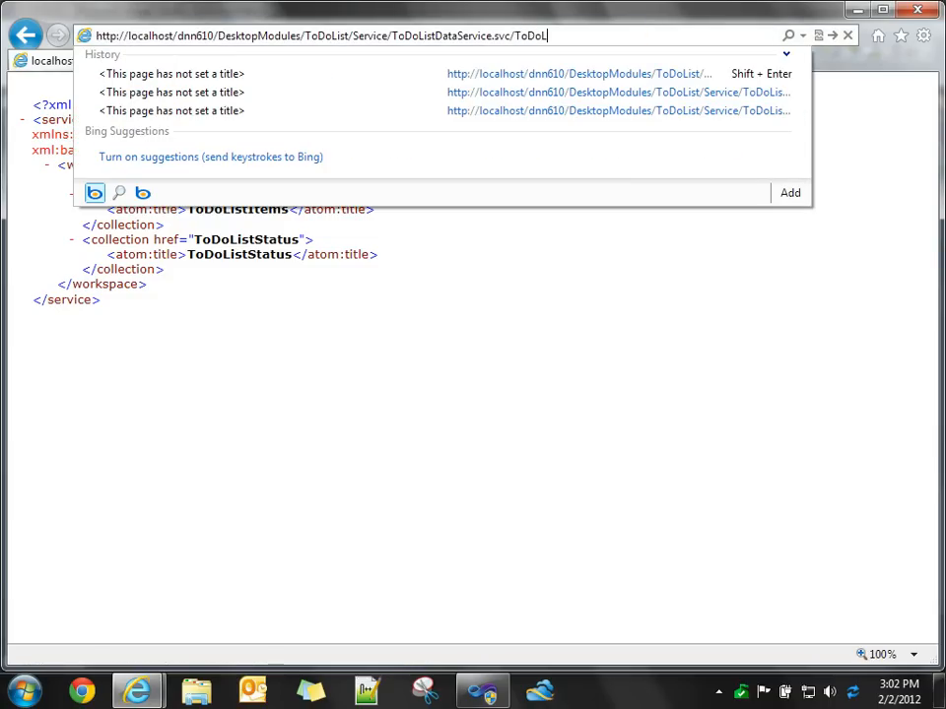
key(Return)
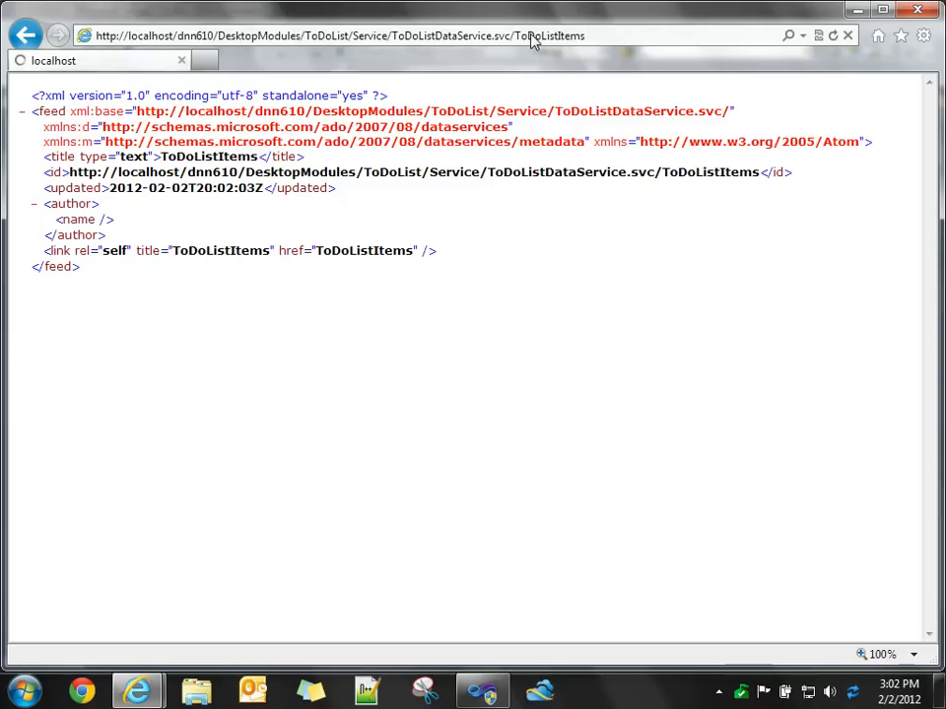
mouse_move(196, 244)
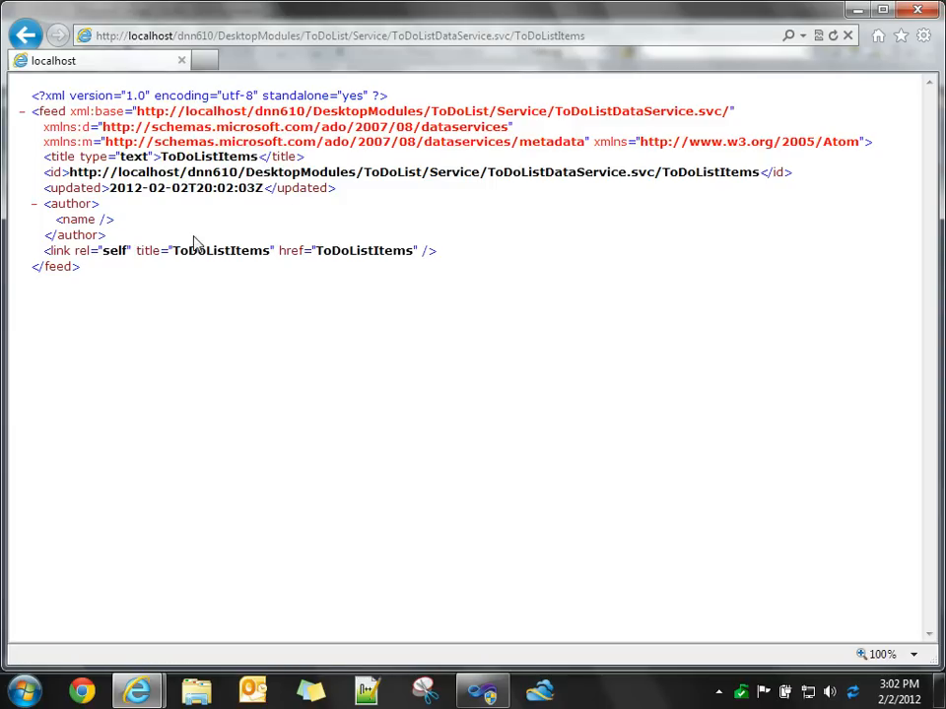
mouse_move(307, 272)
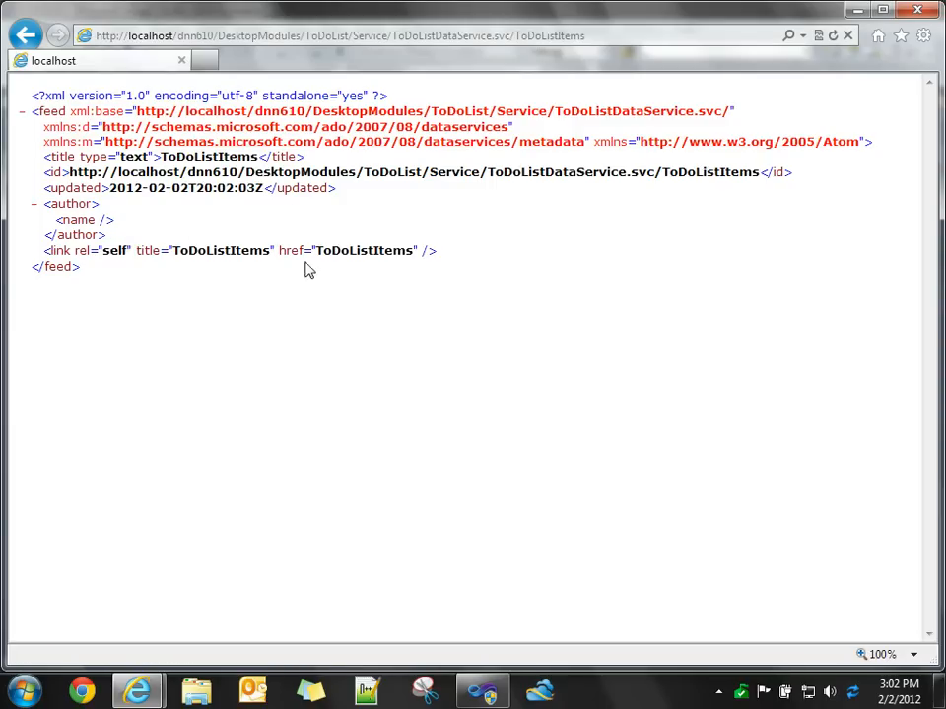
mouse_move(270, 296)
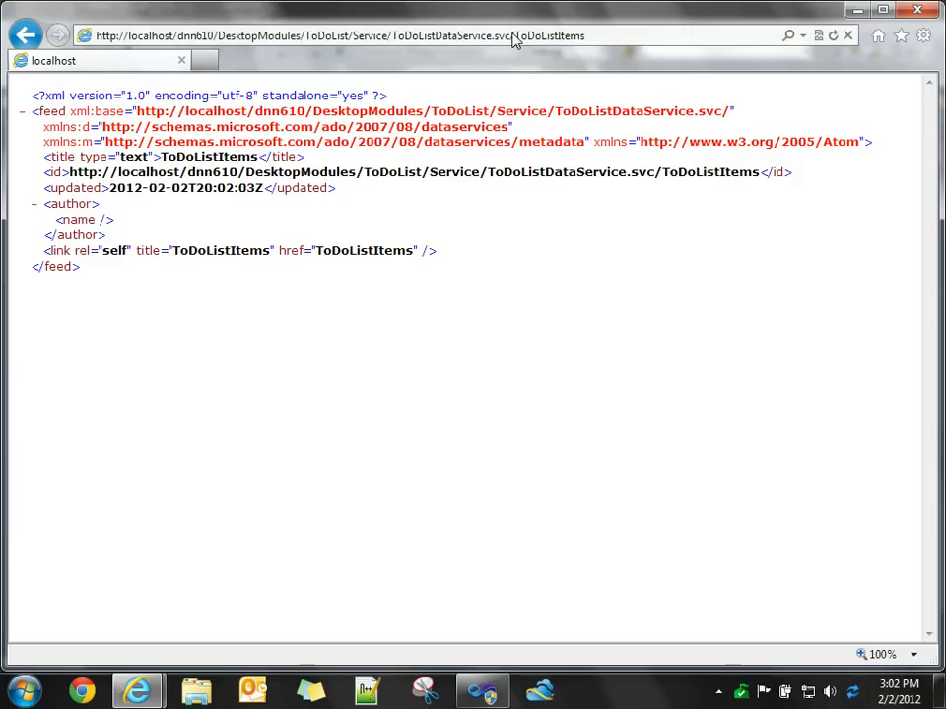
mouse_move(410, 47)
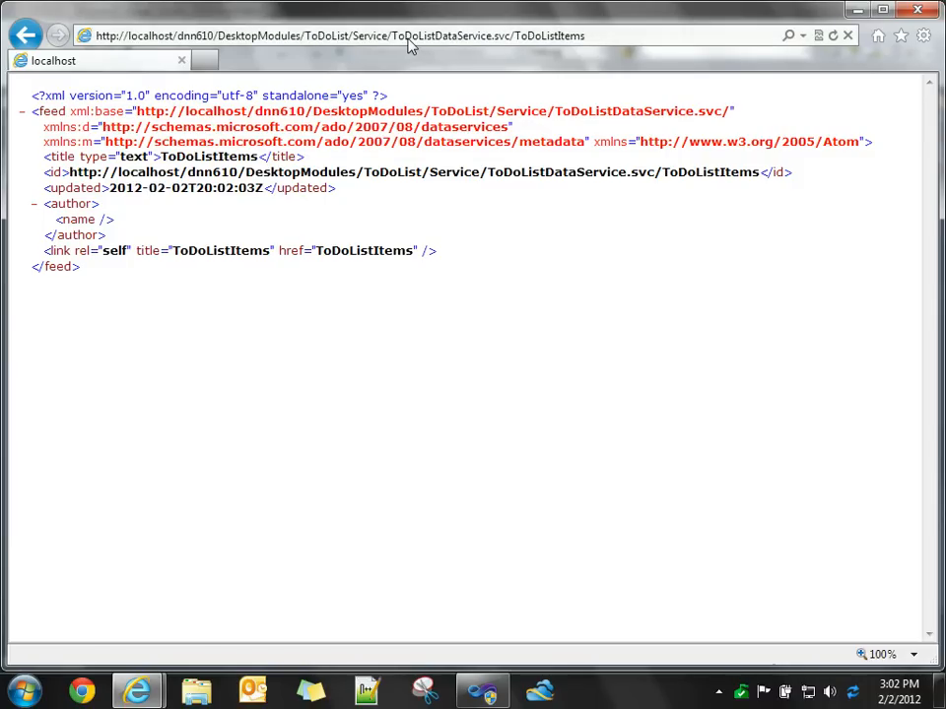
mouse_move(278, 327)
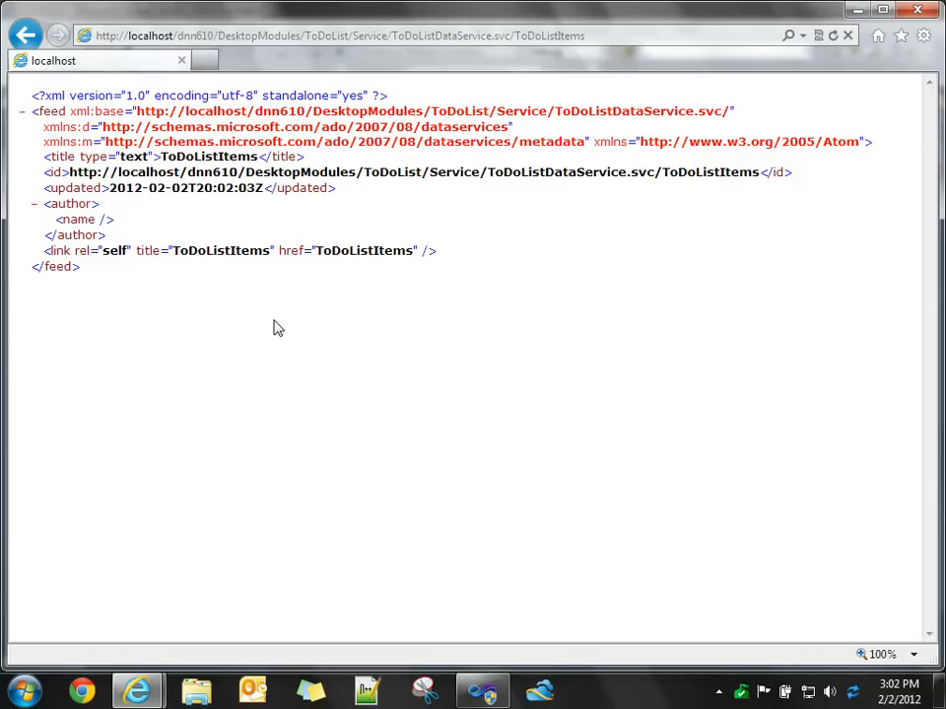
click(481, 689)
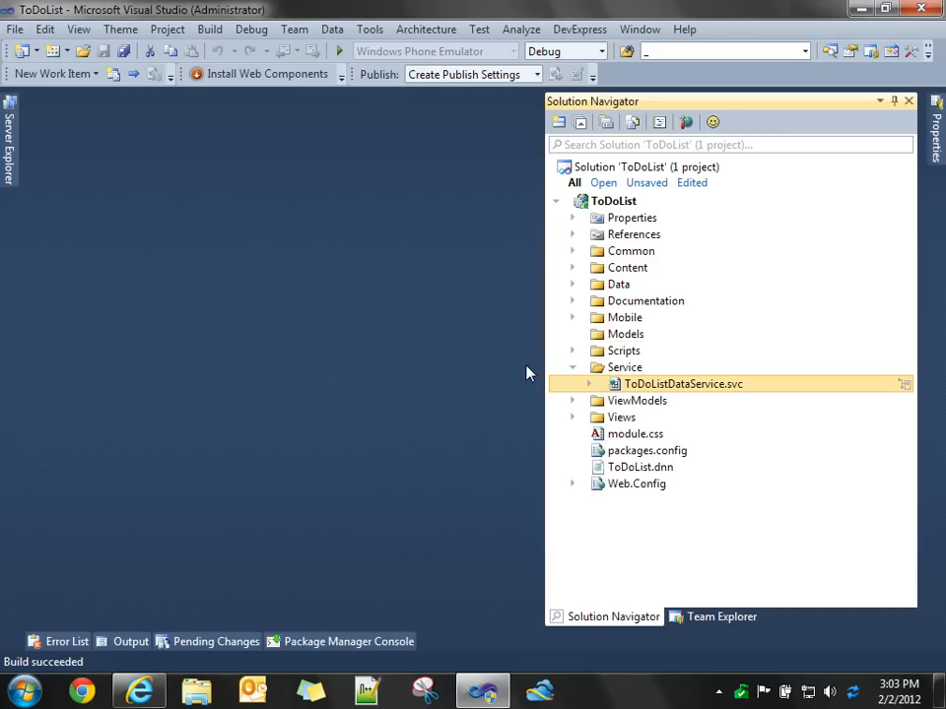